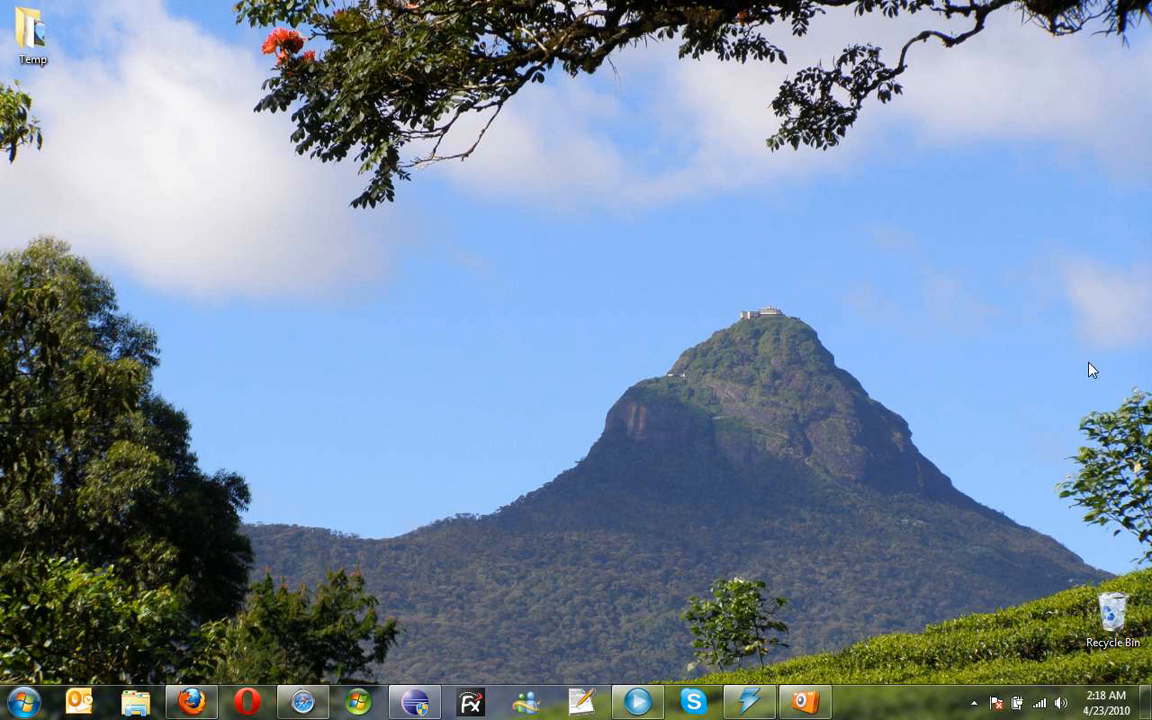
pyautogui.moveTo(1104, 374)
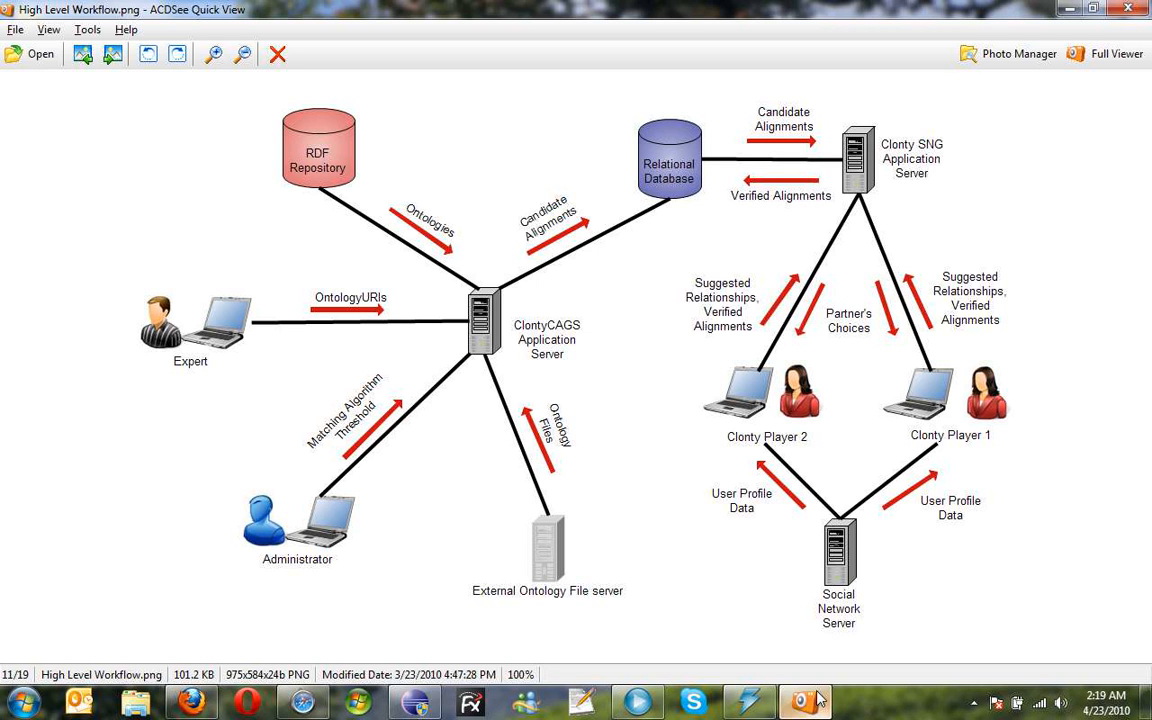
pyautogui.moveTo(883, 487)
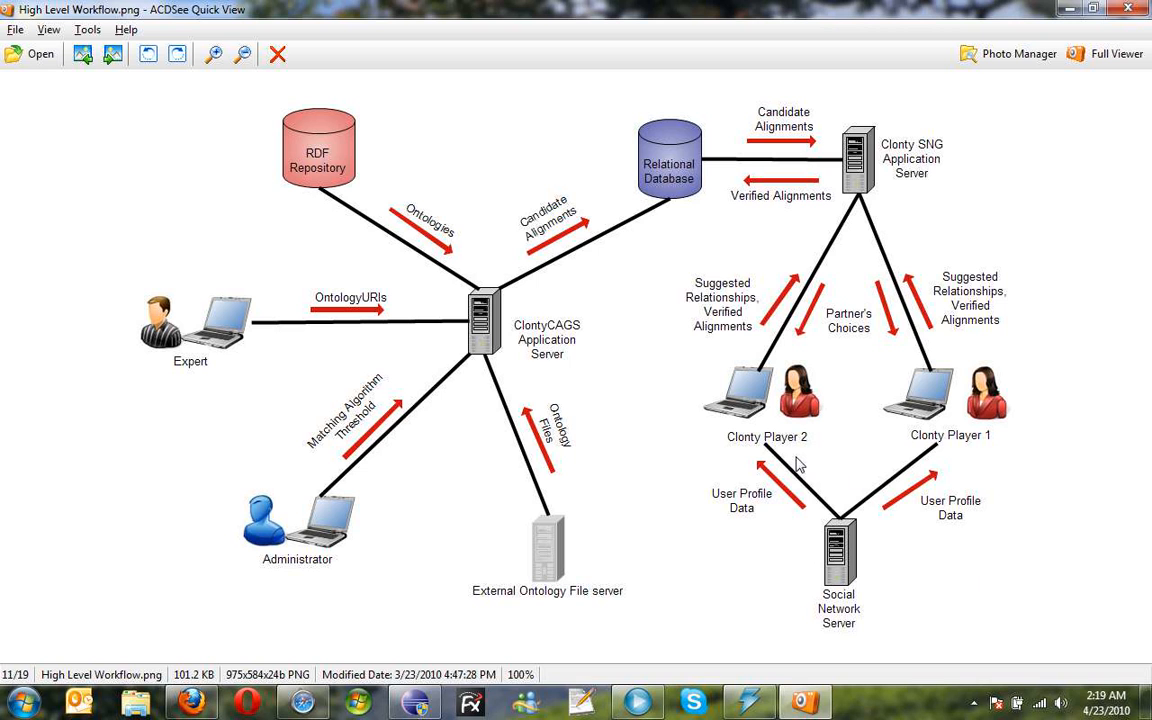
pyautogui.moveTo(537, 370)
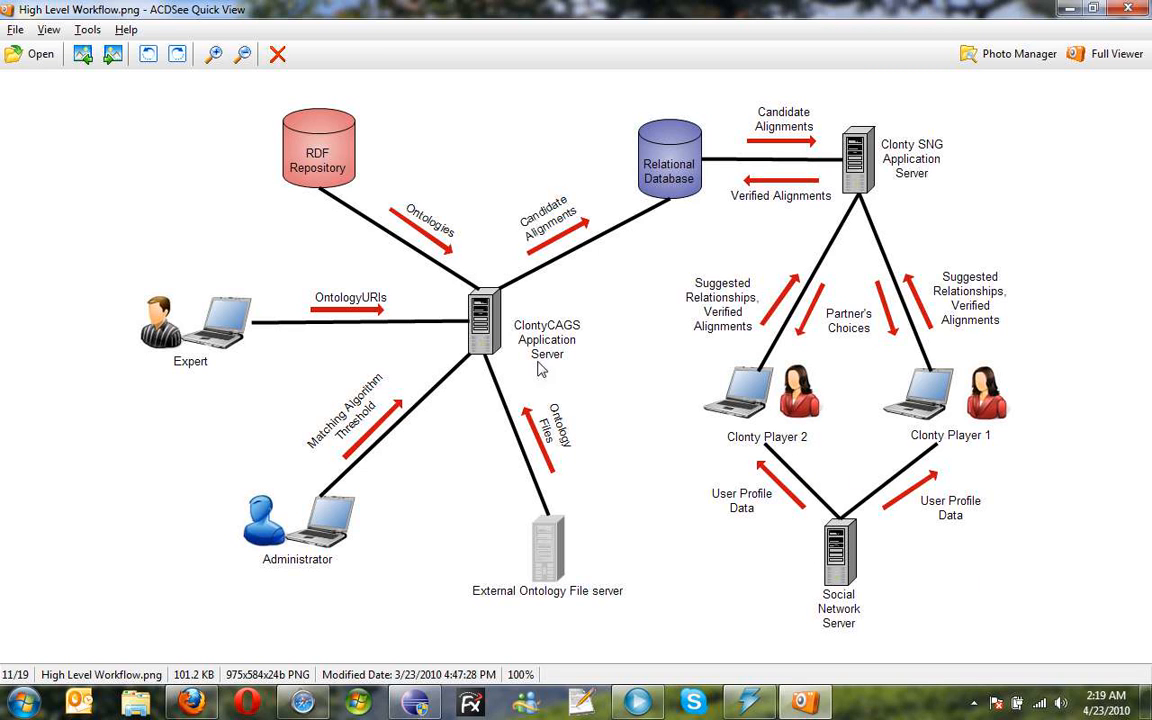
pyautogui.moveTo(203, 343)
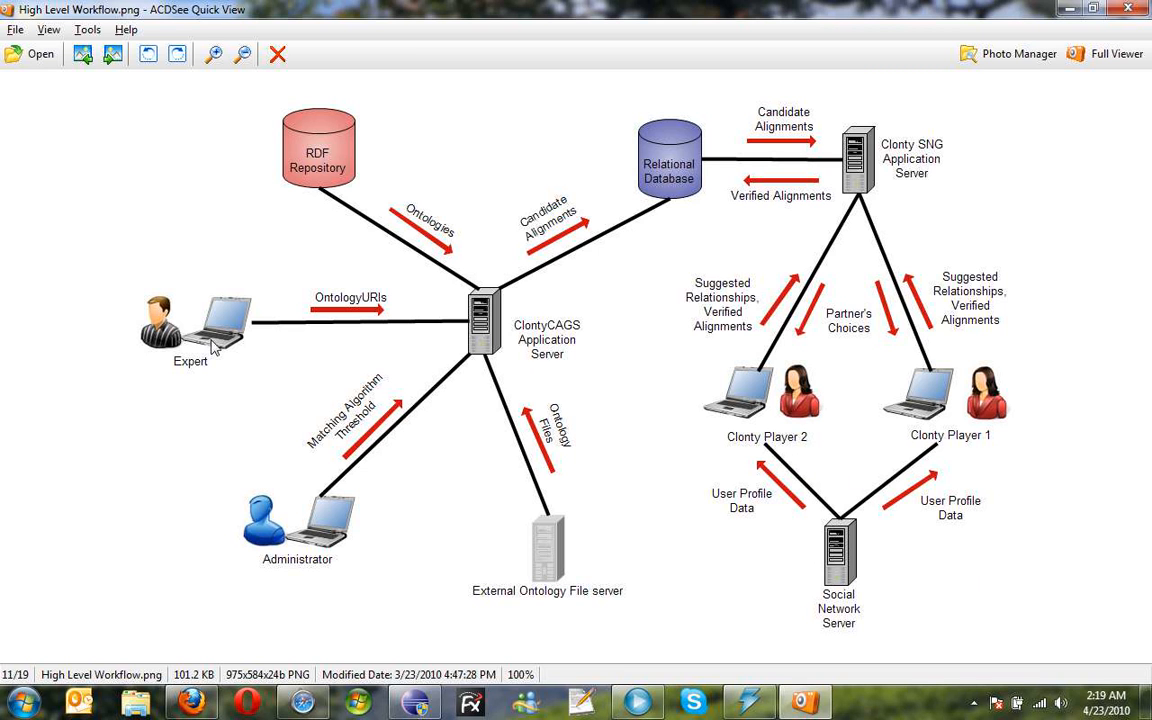
pyautogui.moveTo(670, 231)
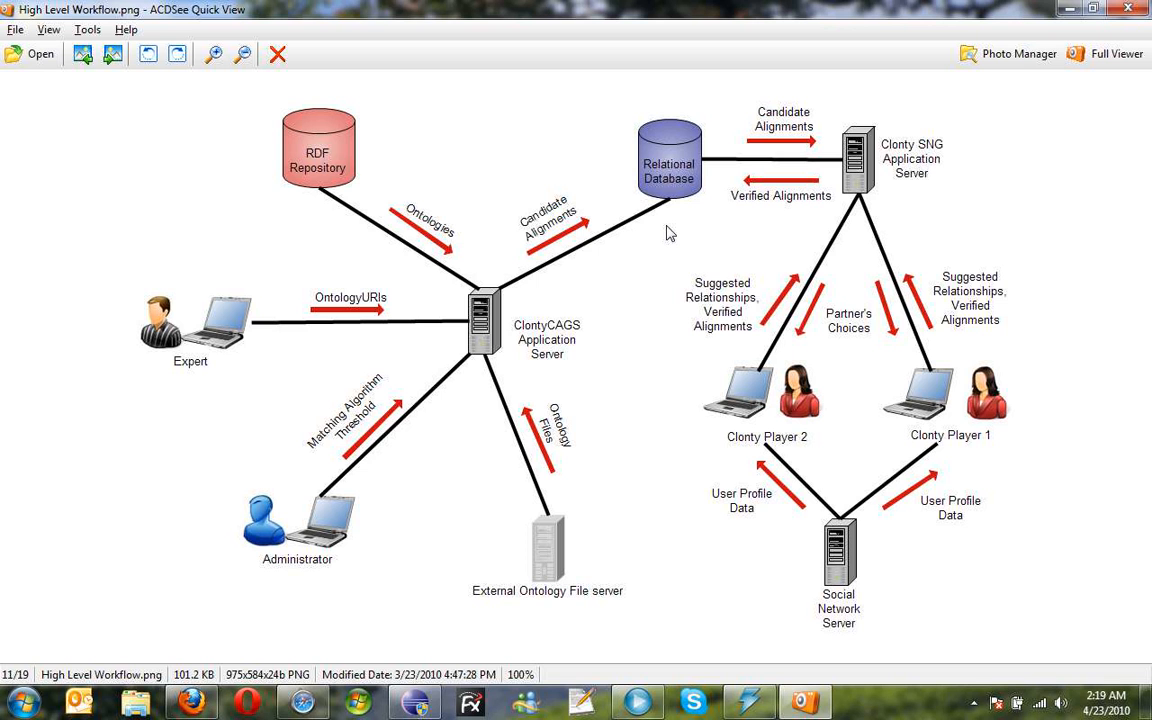
pyautogui.moveTo(1066, 8)
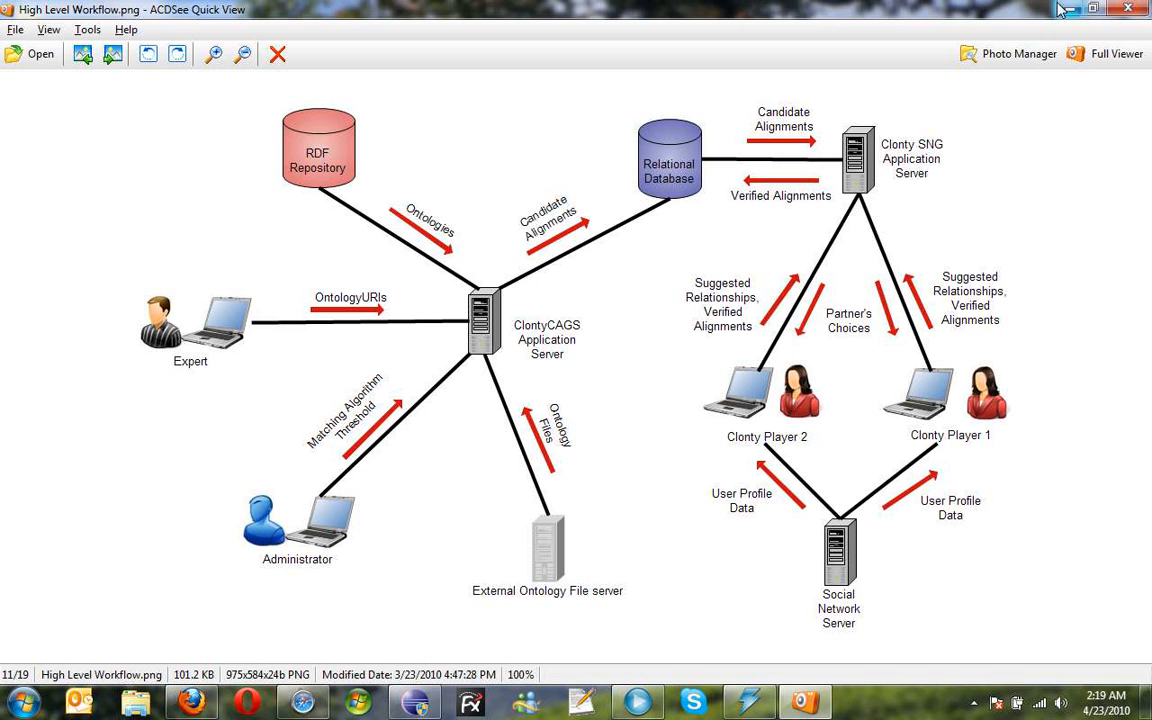
# Start the Tomcat v6.0 server from Eclipse's Servers view, then bring back the workflow diagram.
pyautogui.click(1129, 8)
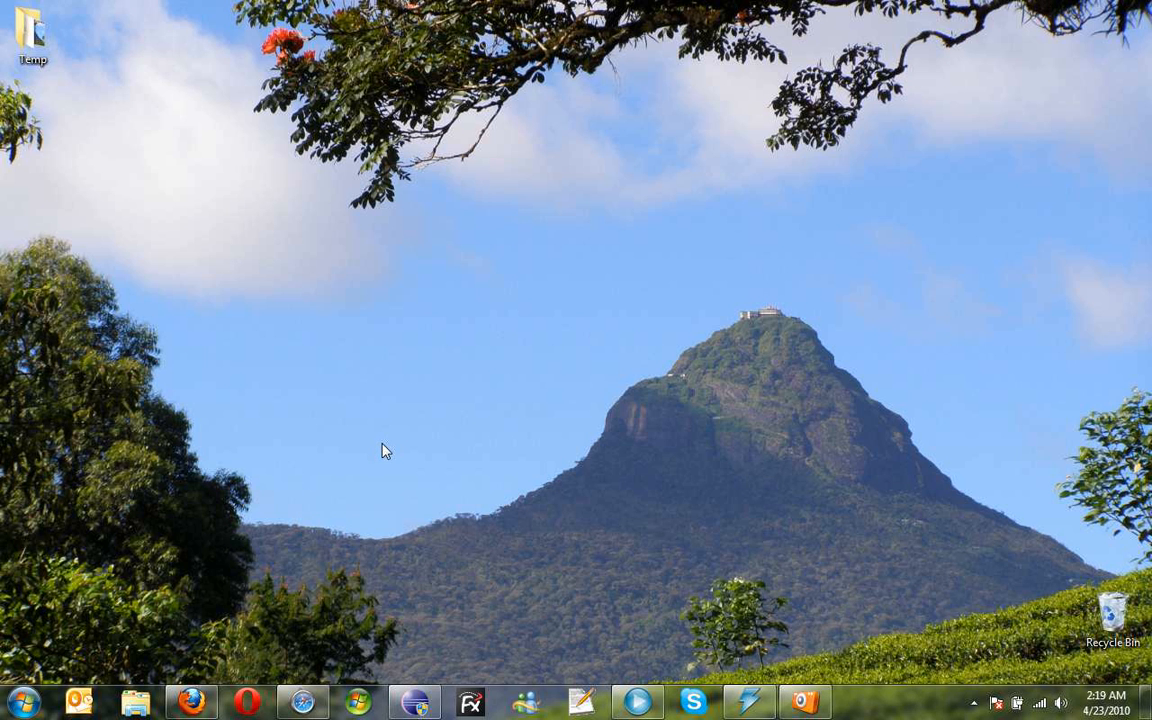
pyautogui.moveTo(188, 698)
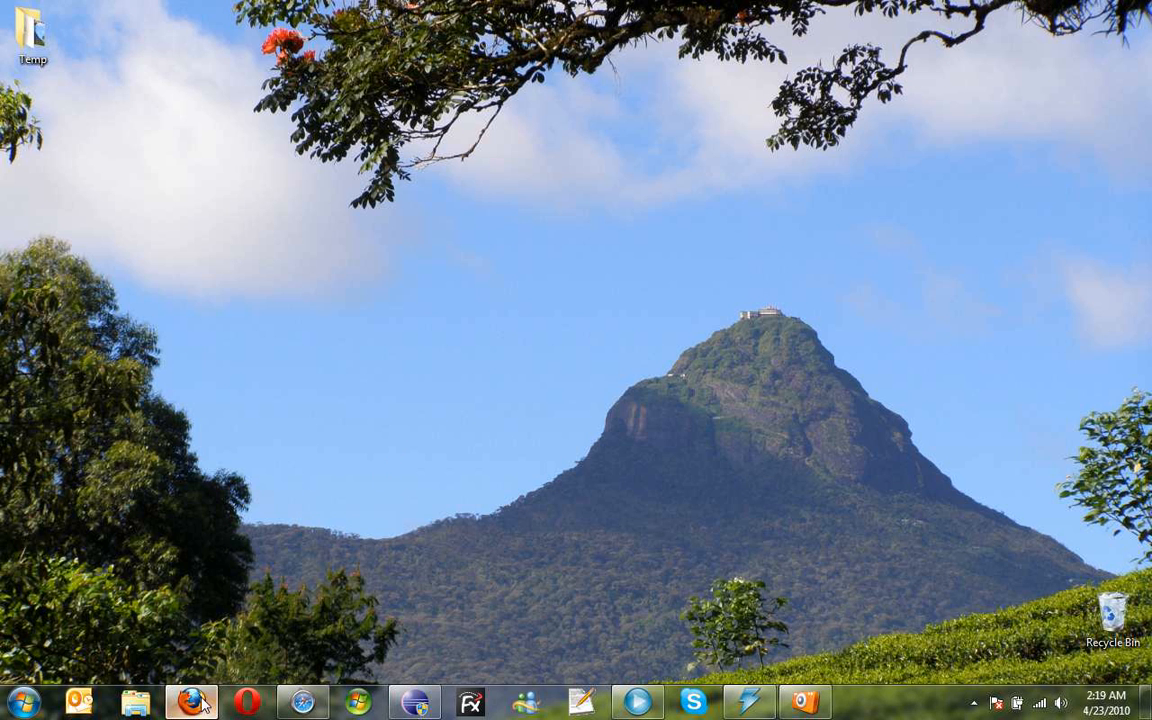
pyautogui.click(185, 717)
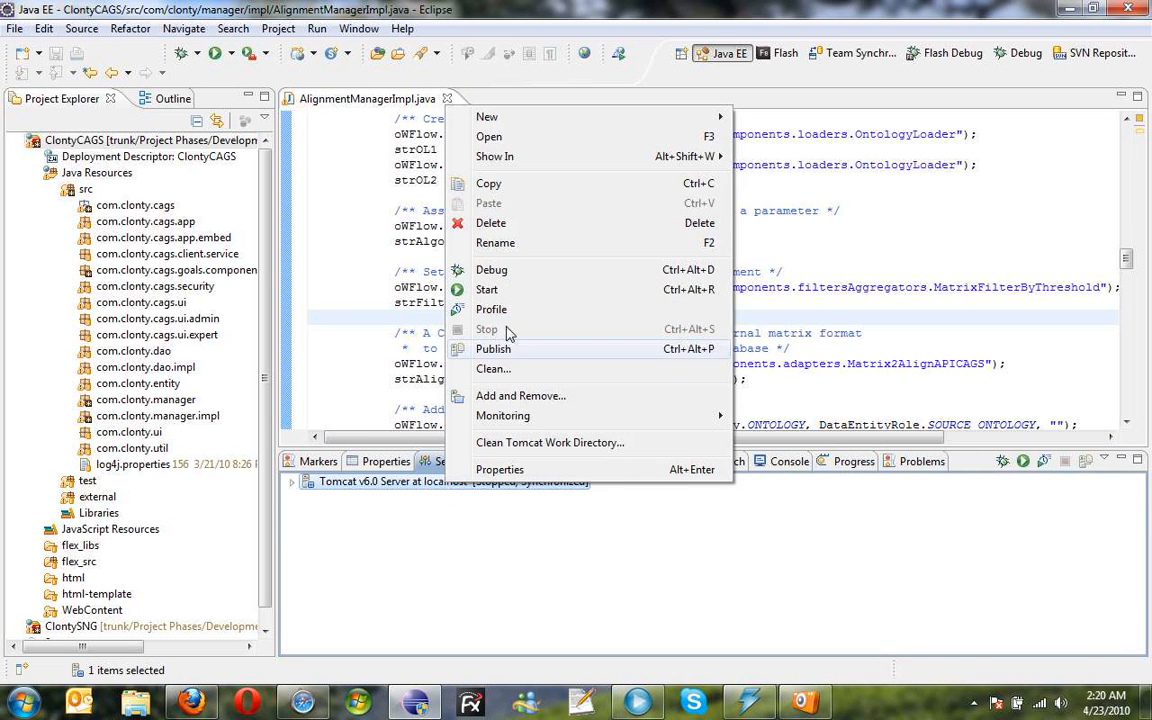
pyautogui.click(487, 289)
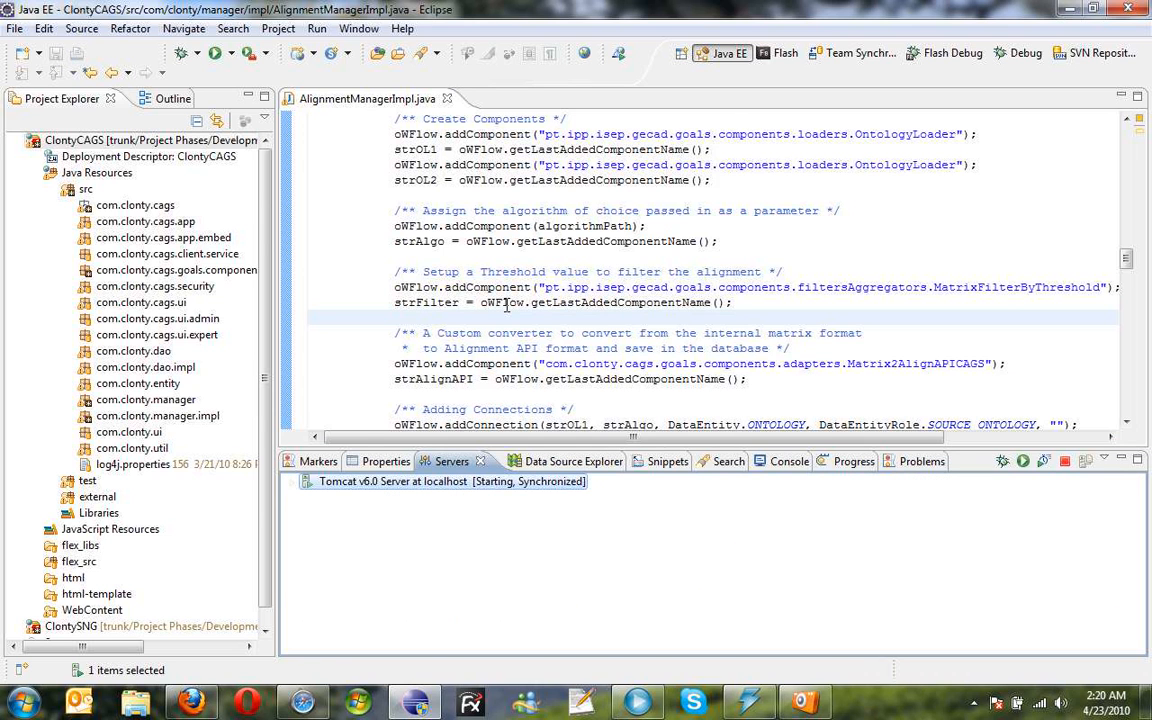
pyautogui.click(175, 697)
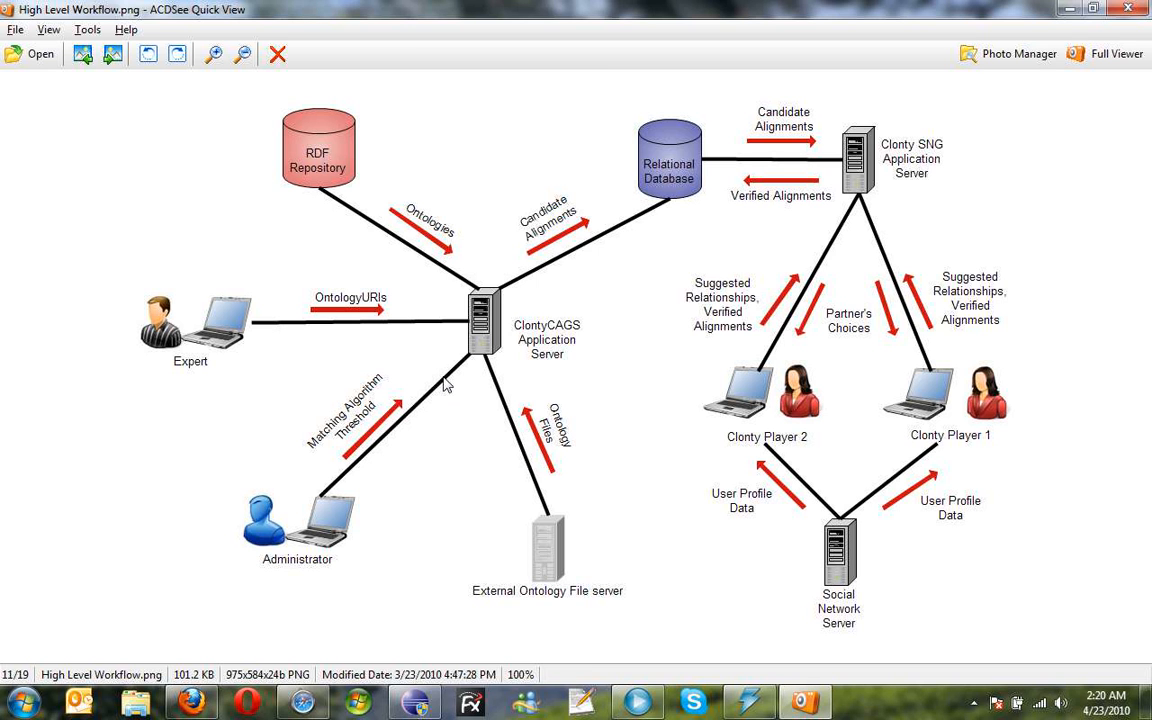
pyautogui.moveTo(1065, 8)
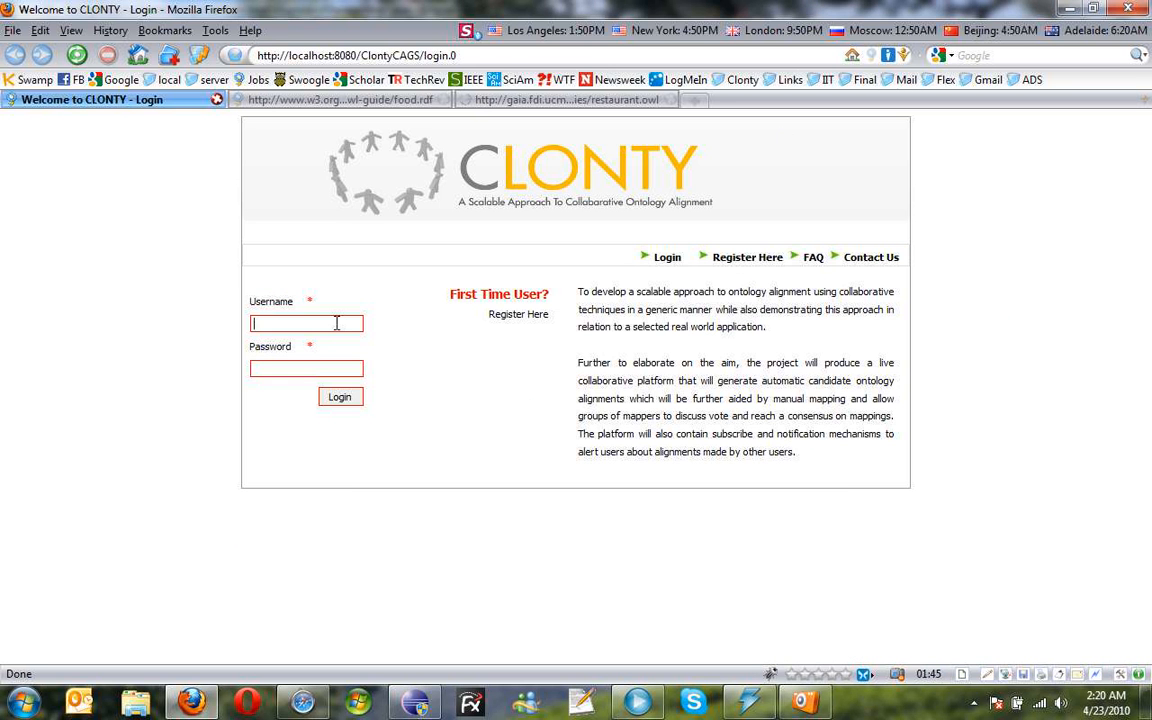
# Log into Clonty with the suggested expert username.
pyautogui.write('E')
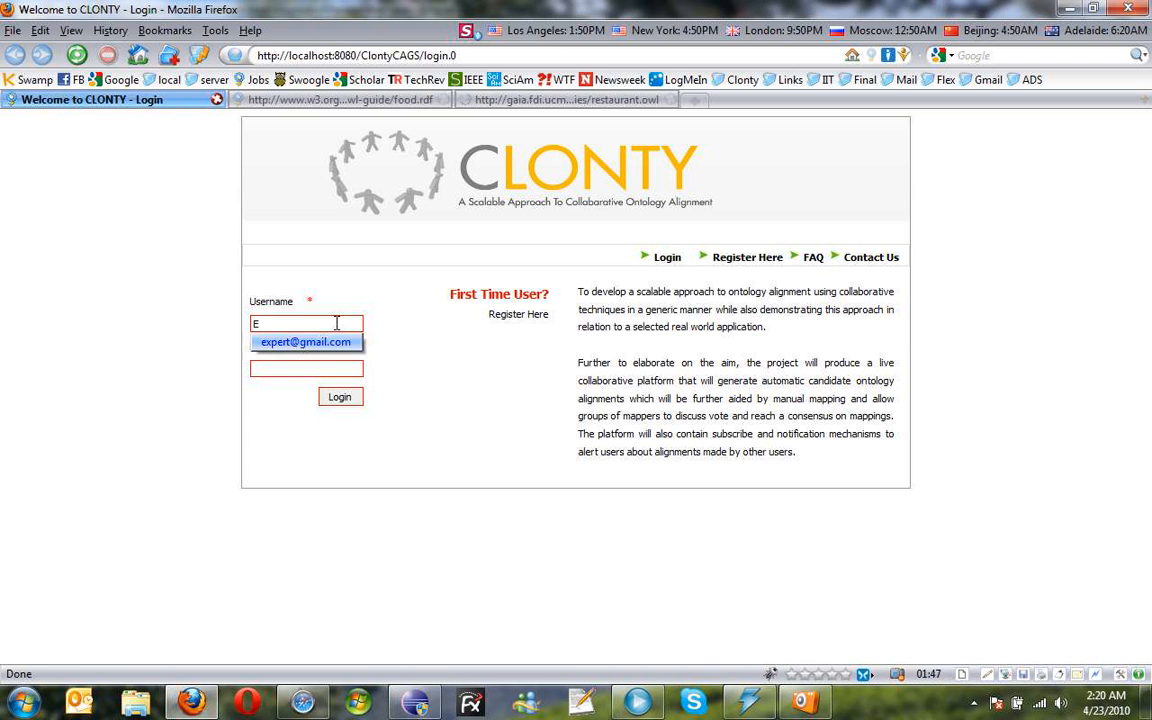
pyautogui.click(339, 396)
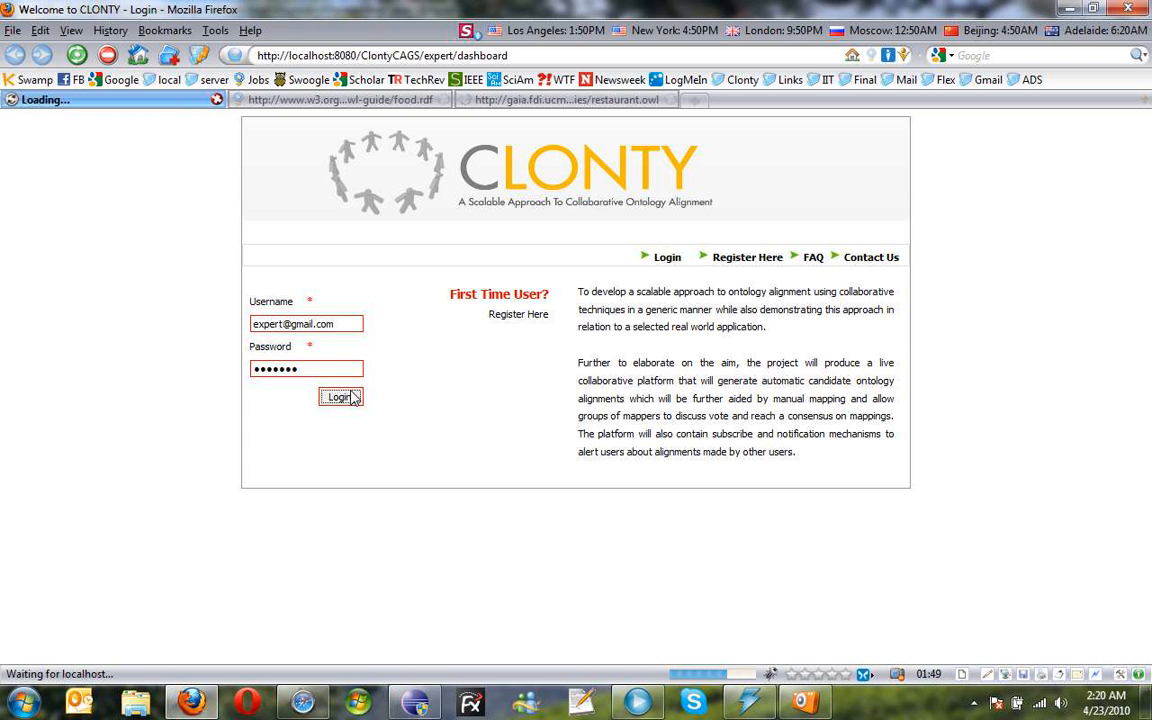
pyautogui.click(339, 397)
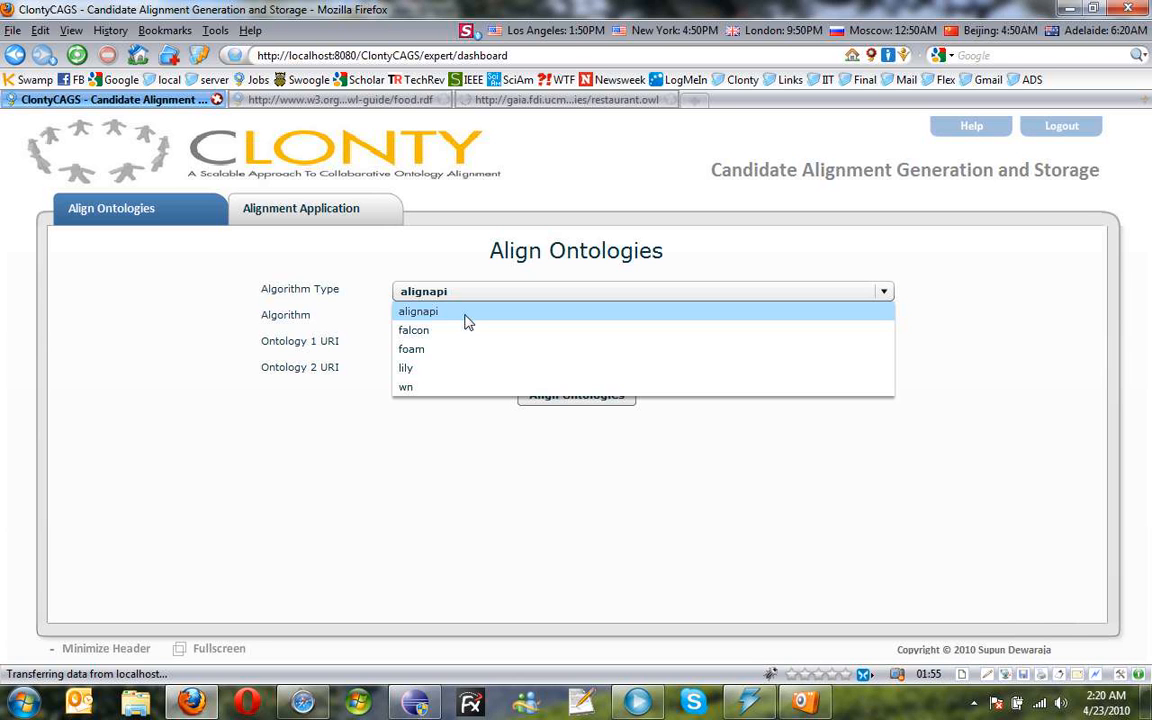
pyautogui.moveTo(475, 437)
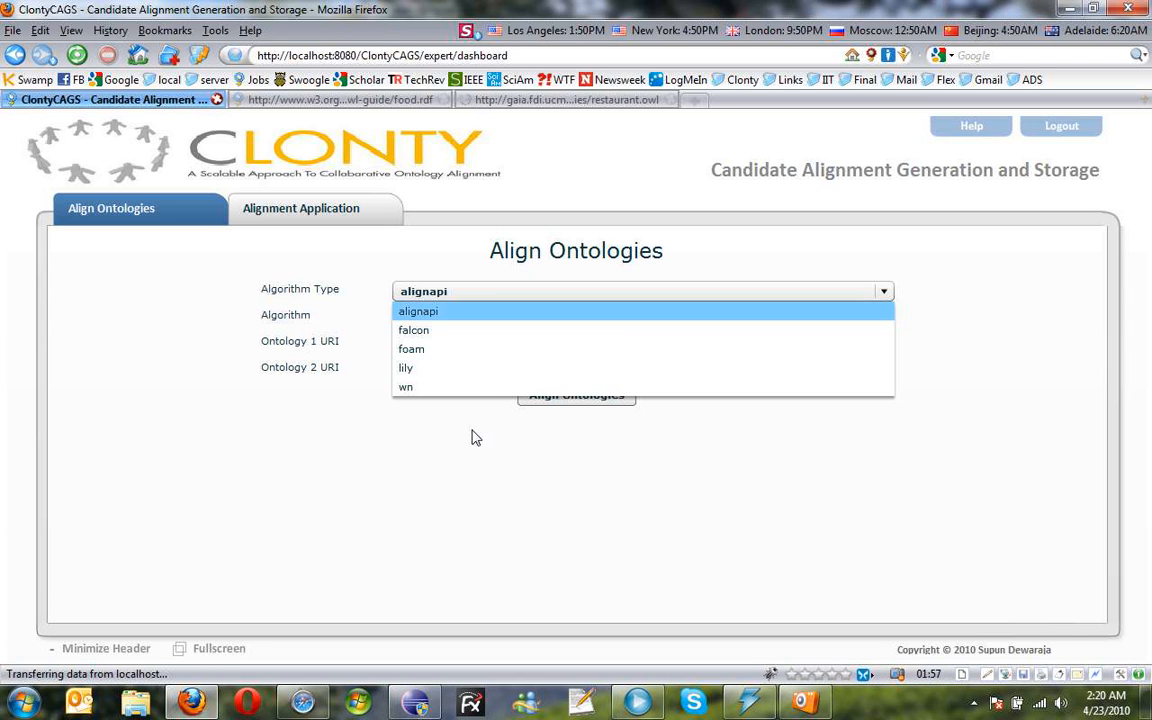
# Choose LevenshteinMatcher from the alignapi algorithm dropdown.
pyautogui.click(418, 311)
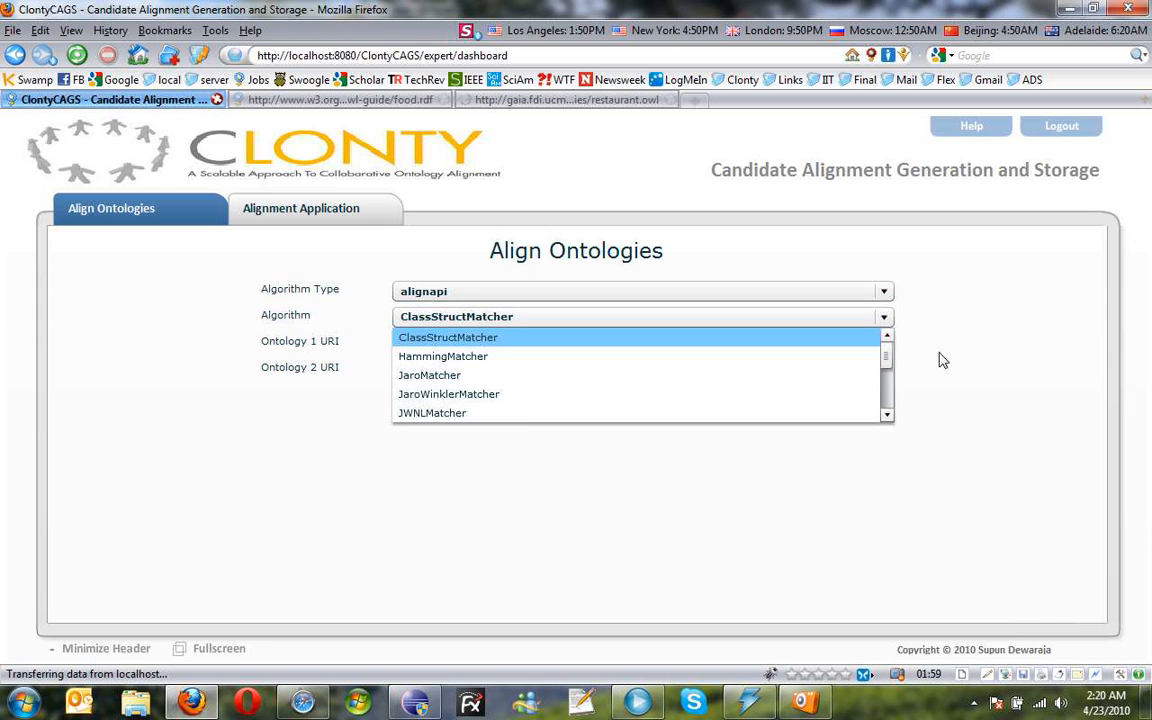
pyautogui.scroll(-3)
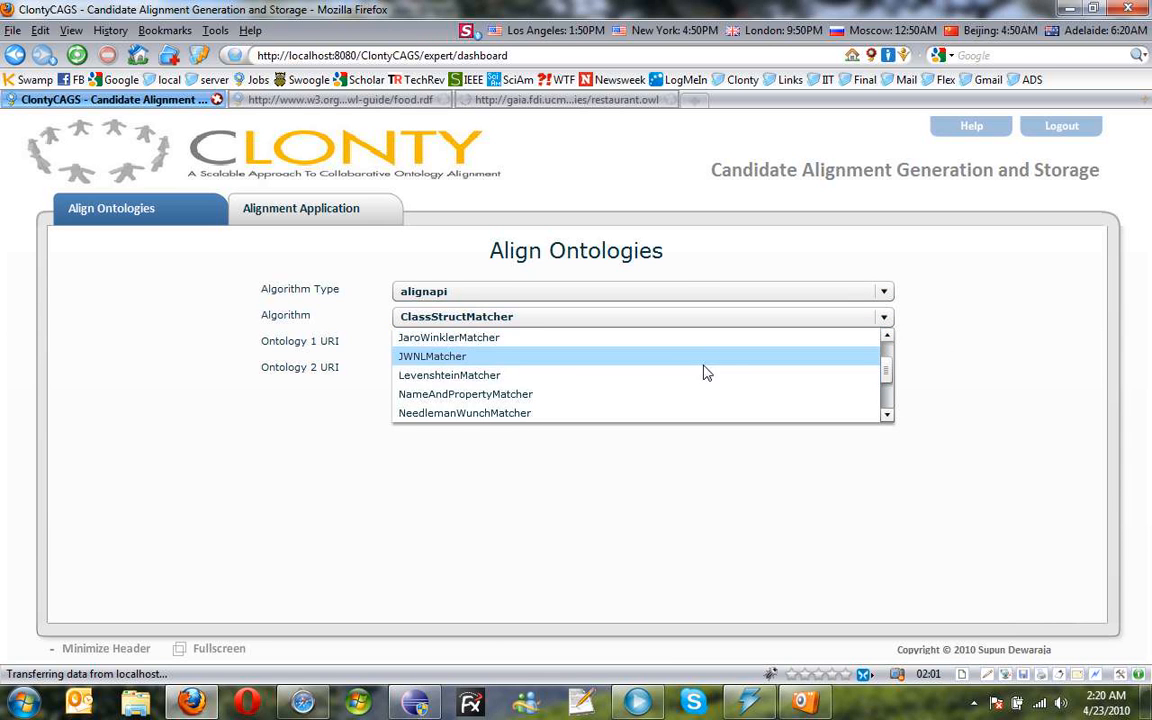
pyautogui.click(450, 375)
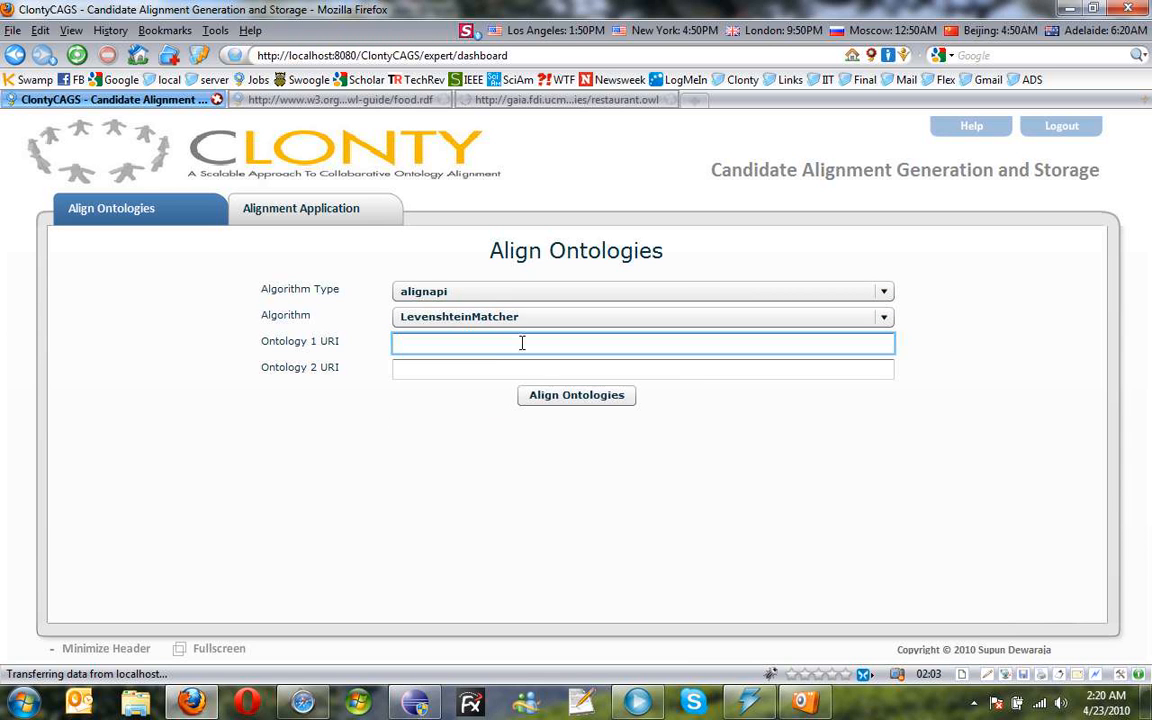
pyautogui.click(642, 370)
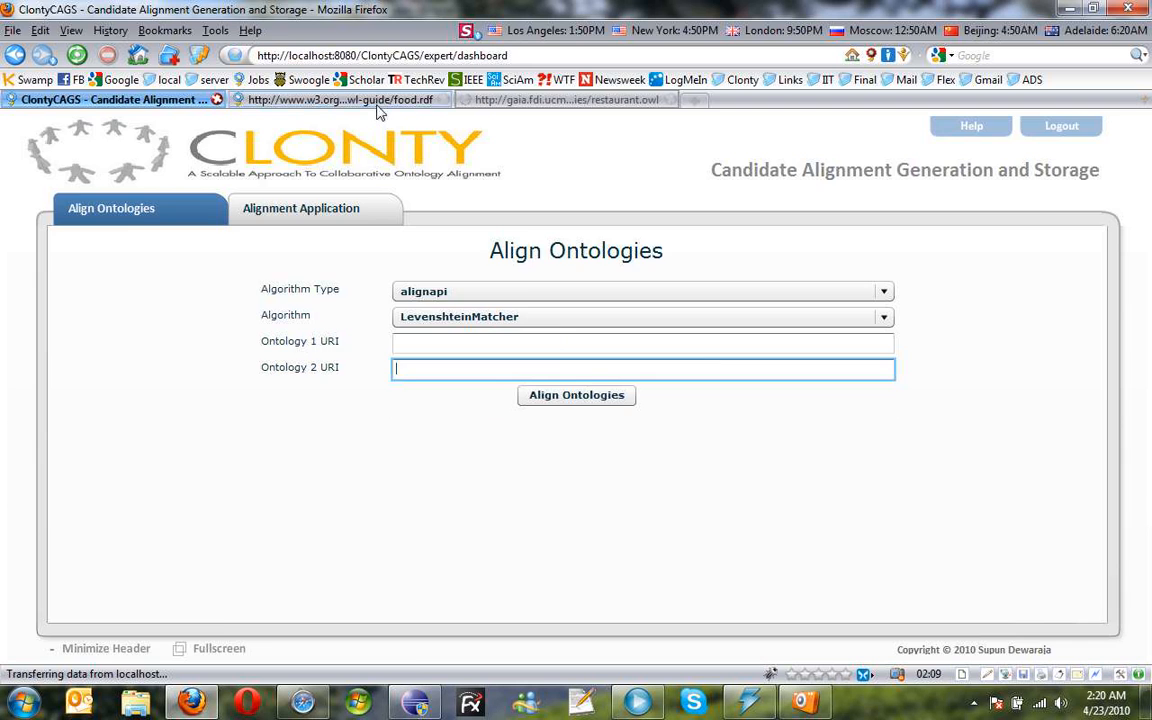
pyautogui.click(340, 99)
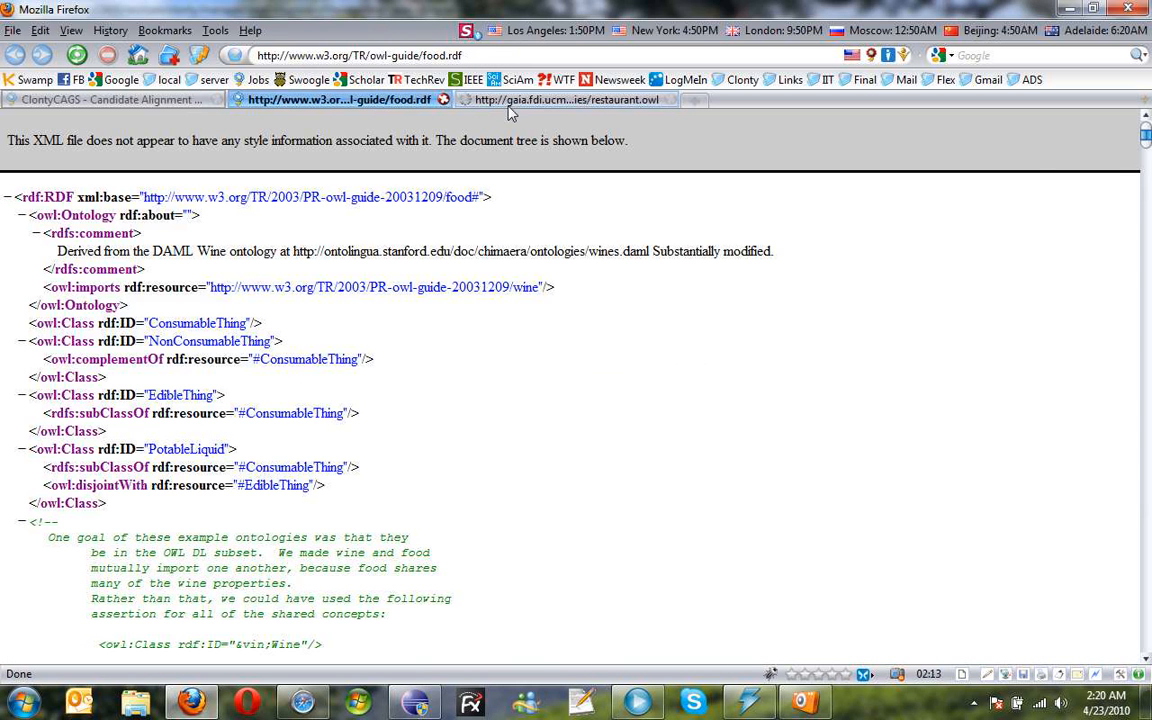
pyautogui.click(585, 100)
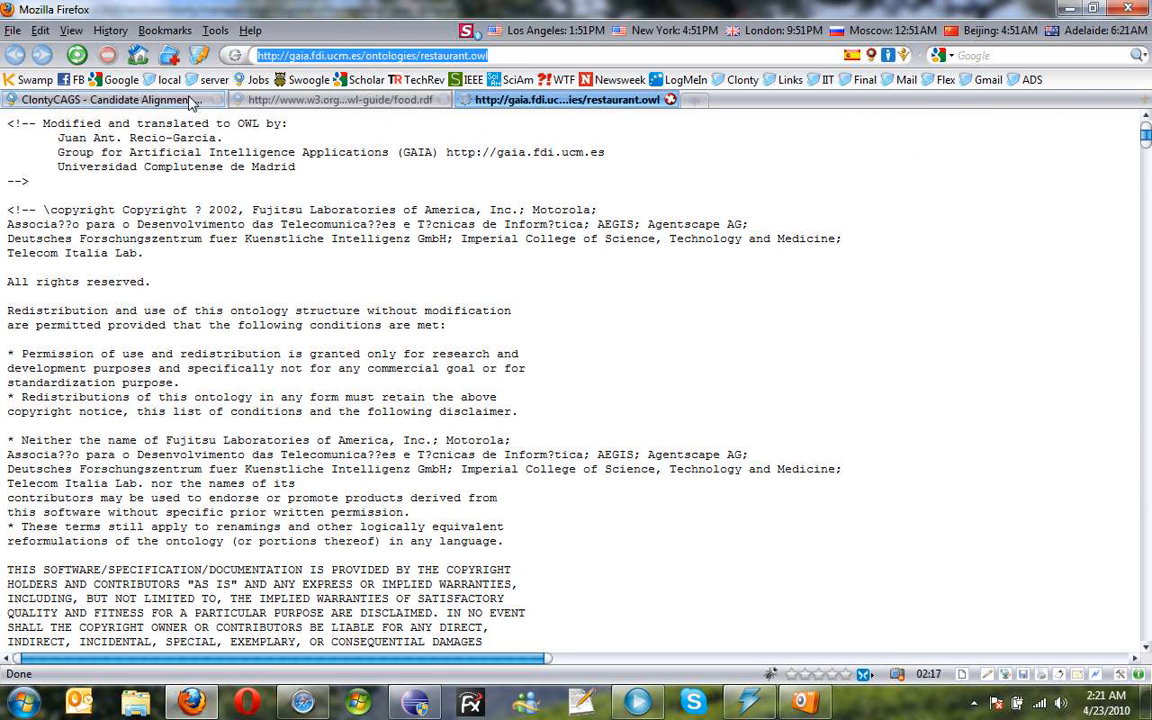
pyautogui.click(110, 100)
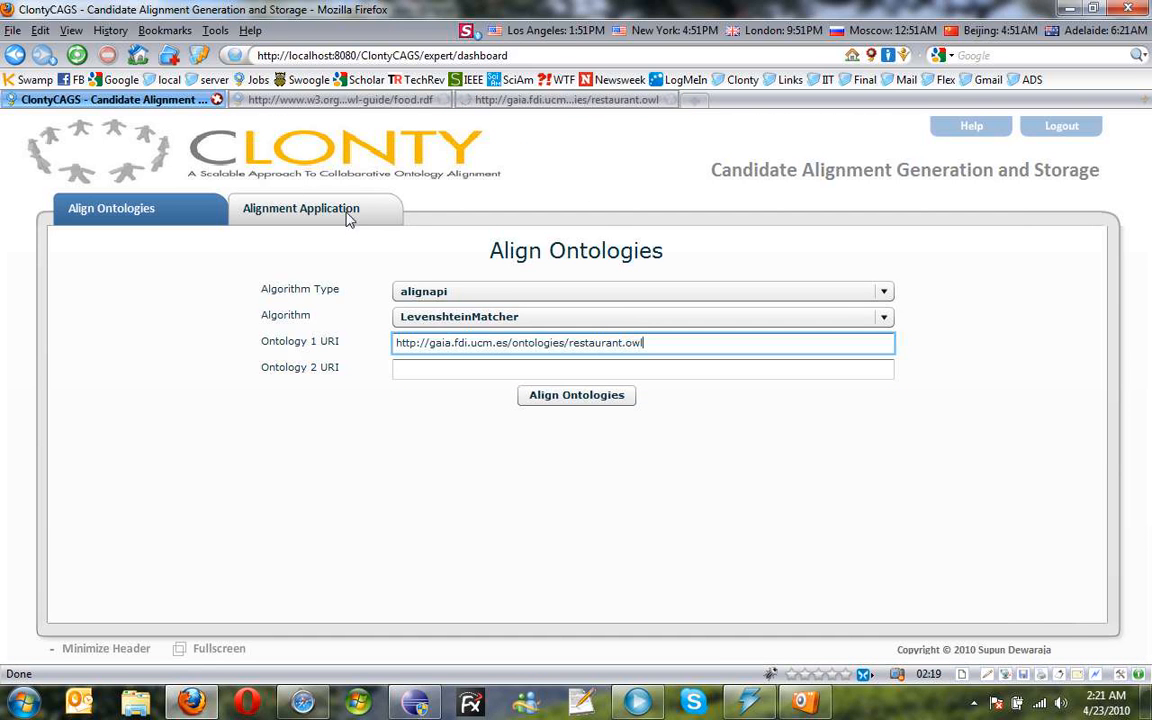
pyautogui.click(340, 99)
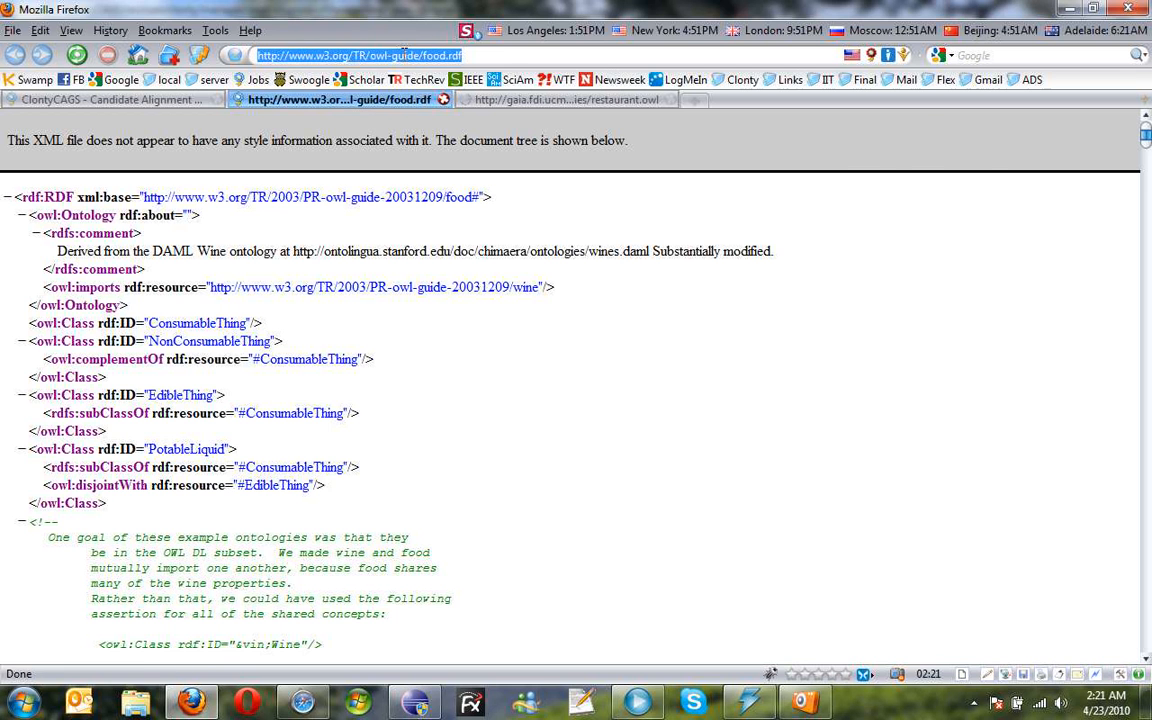
pyautogui.click(110, 99)
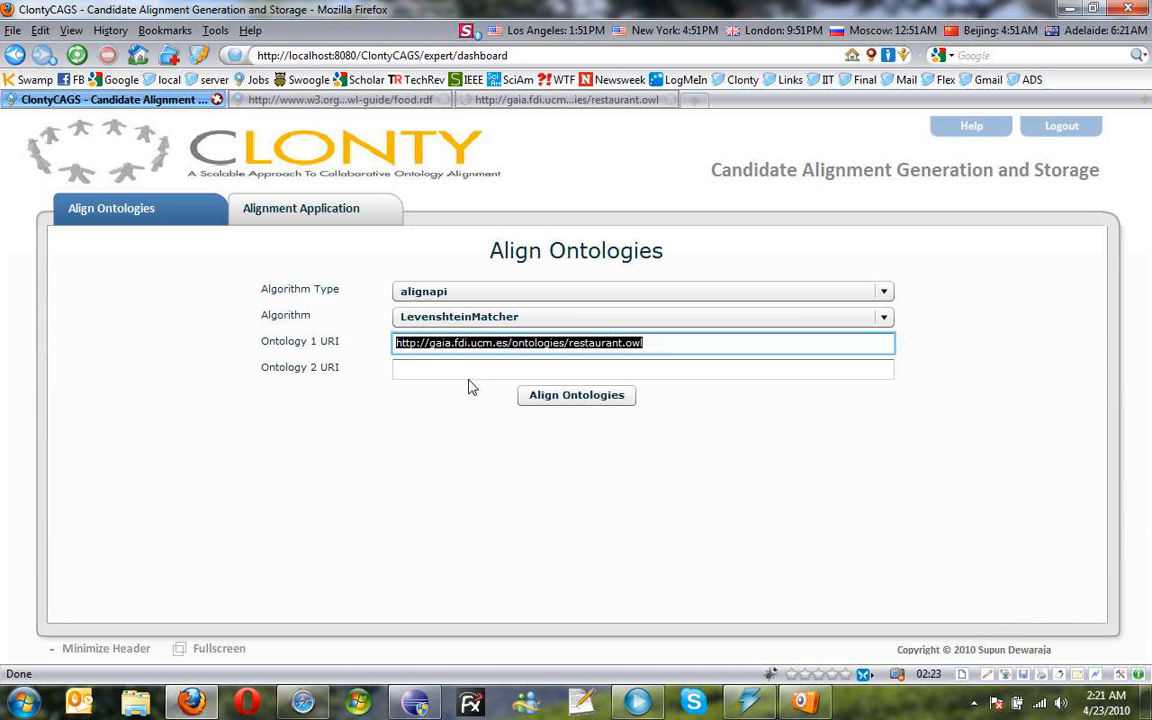
pyautogui.write('http://www.w3.org/TR/owl-guide/food.rdf')
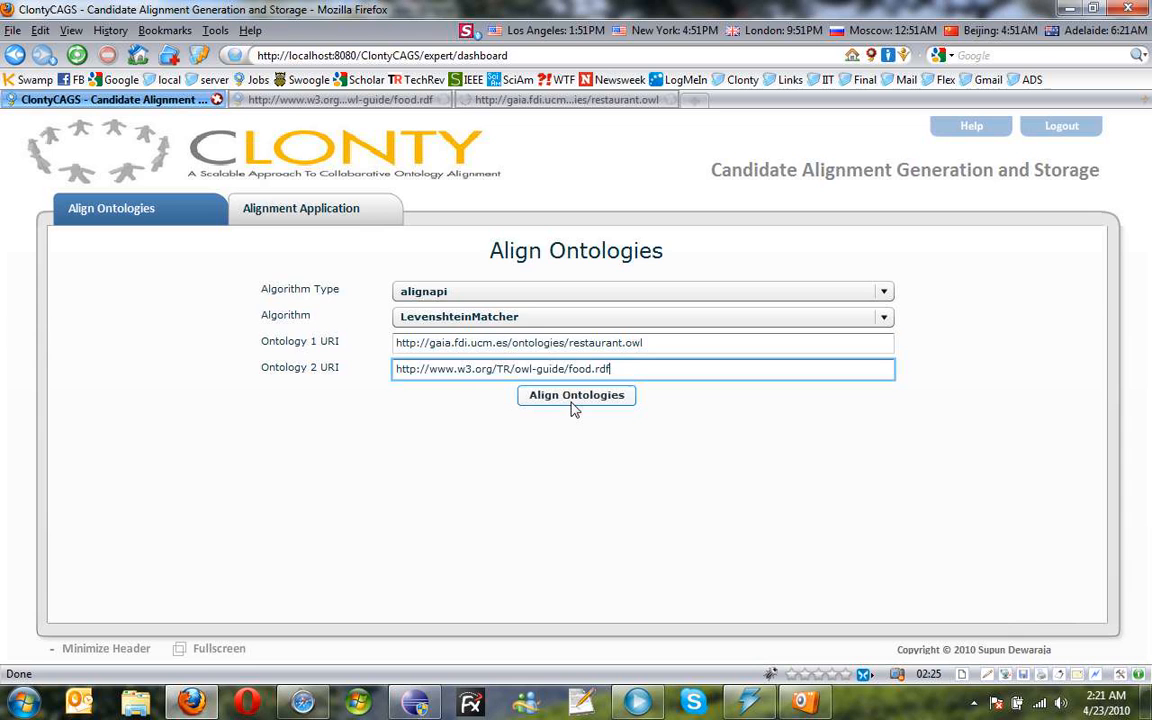
pyautogui.click(576, 395)
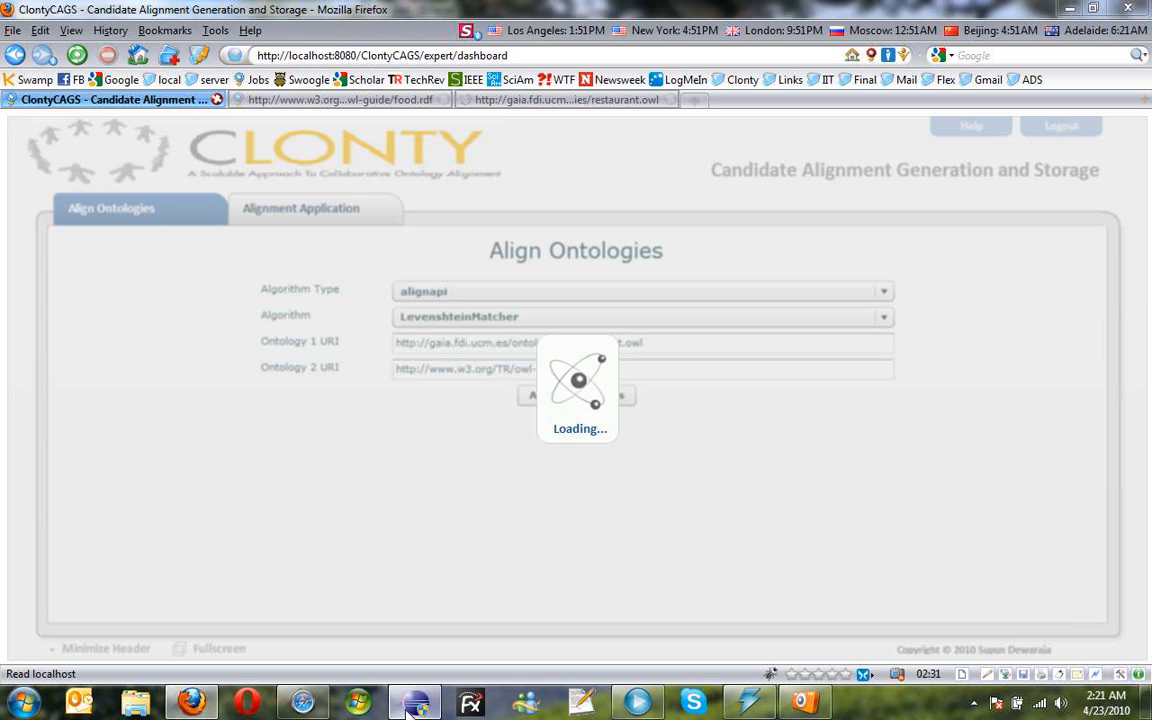
# Switch to Eclipse and scroll through the addComponent calls in AlignmentManagerImpl.java.
pyautogui.click(414, 701)
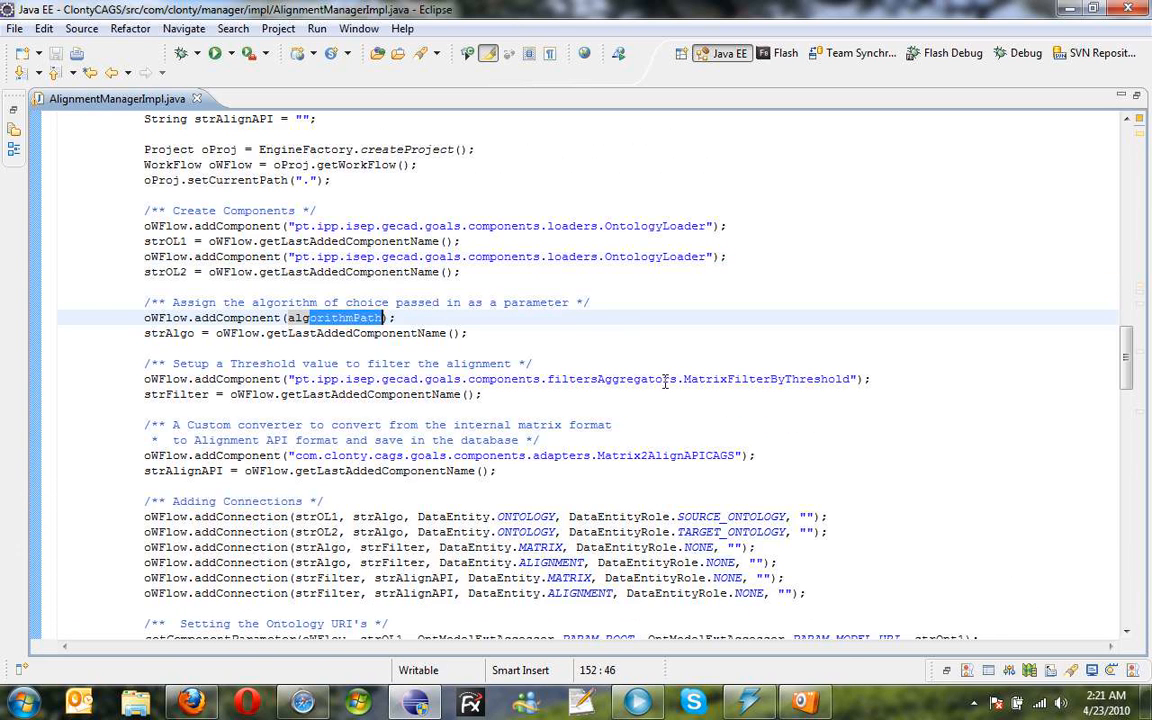
pyautogui.moveTo(685, 379)
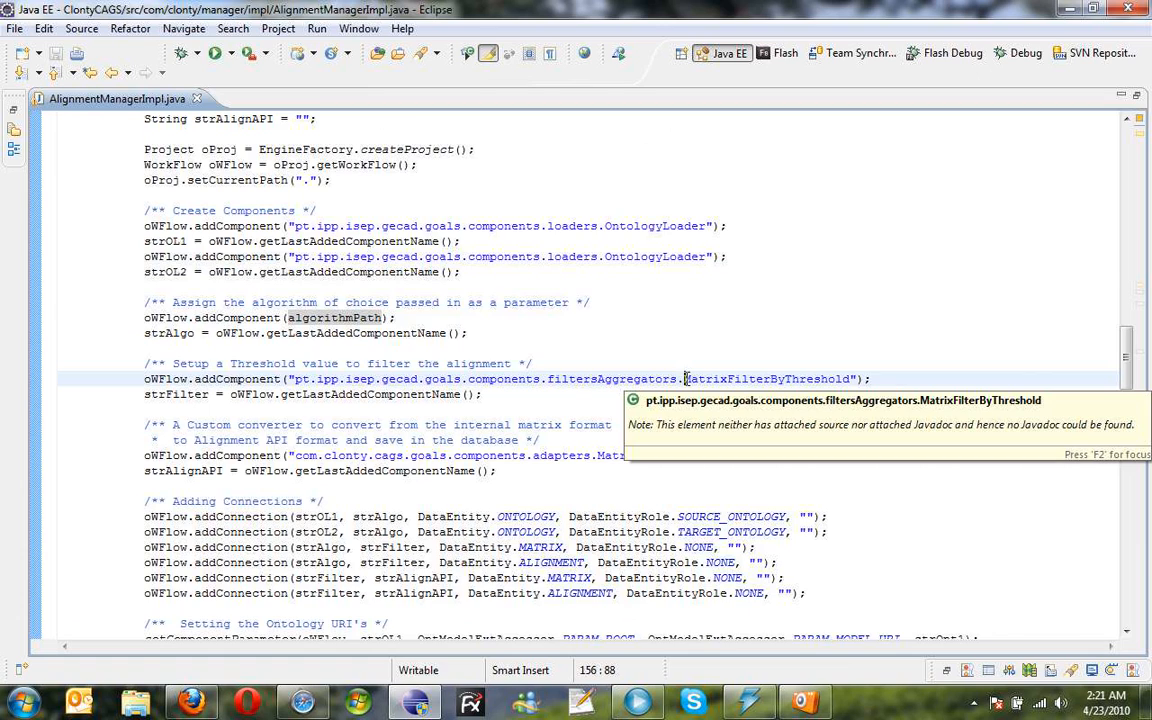
pyautogui.scroll(-3)
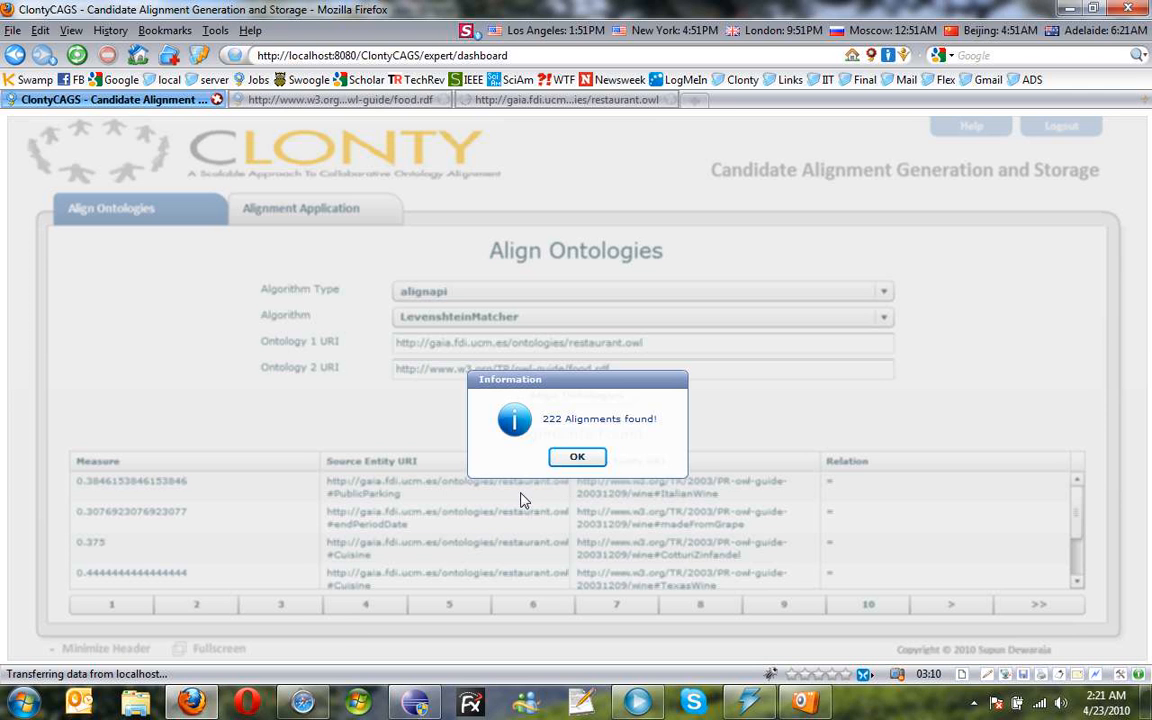
# Dismiss the '222 Alignments found!' notice.
pyautogui.click(576, 457)
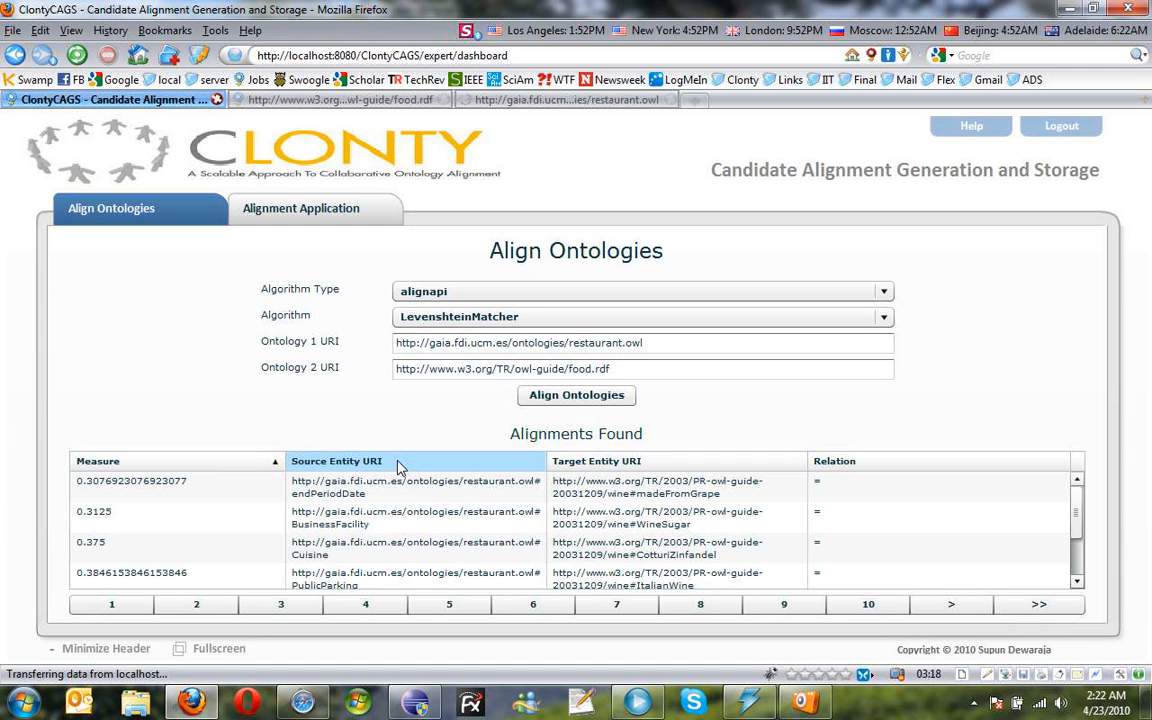
pyautogui.moveTo(425, 469)
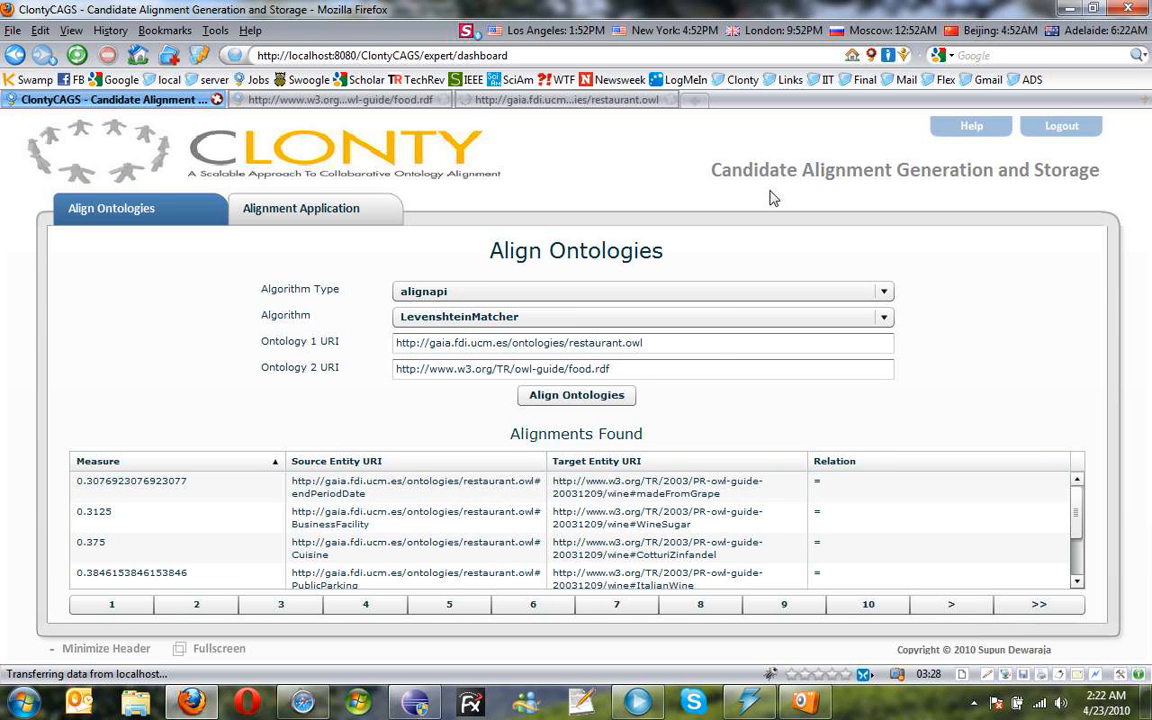
pyautogui.click(1061, 125)
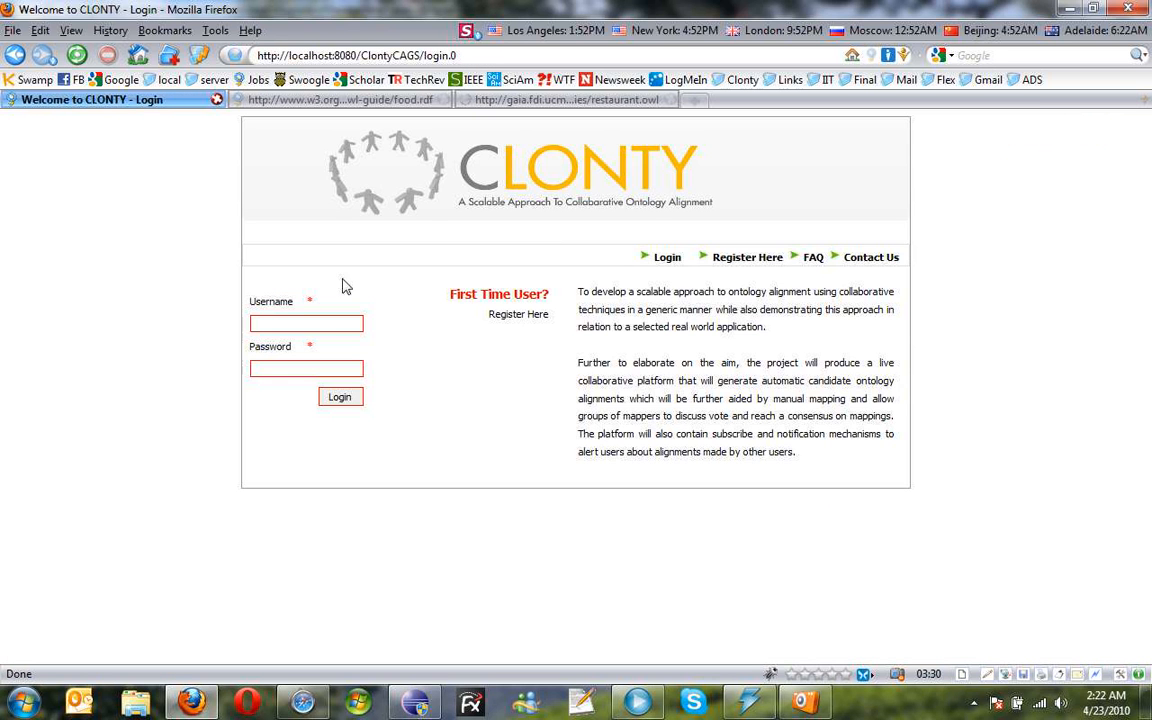
pyautogui.click(306, 323)
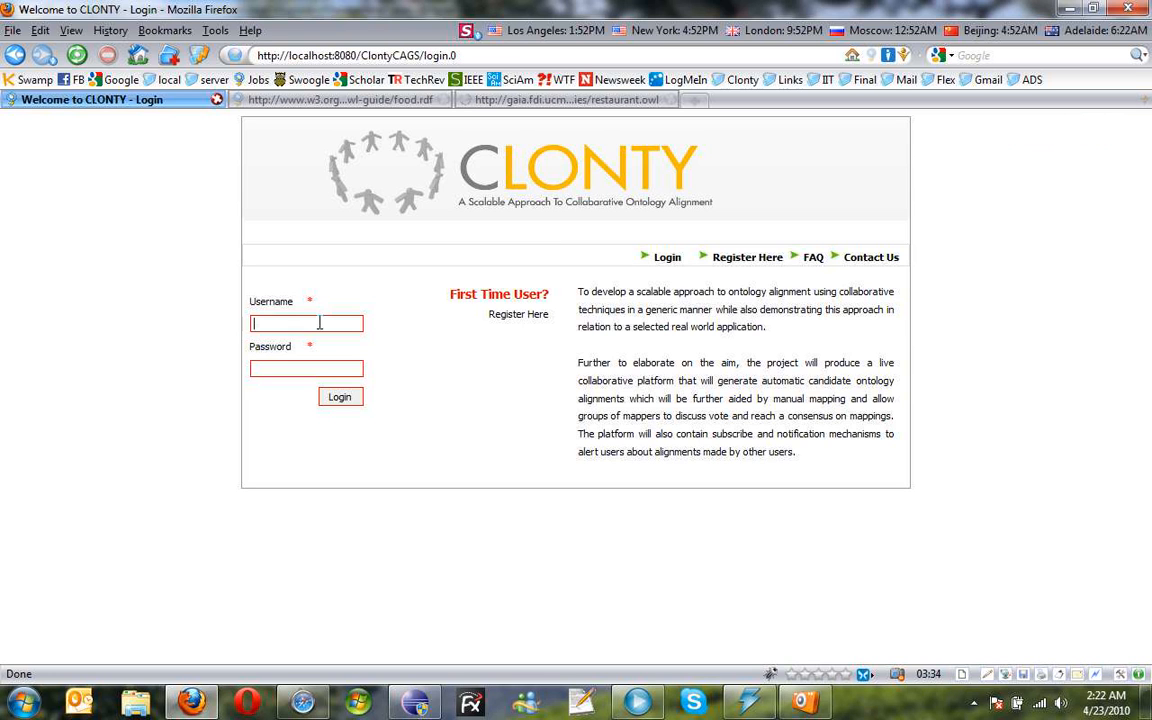
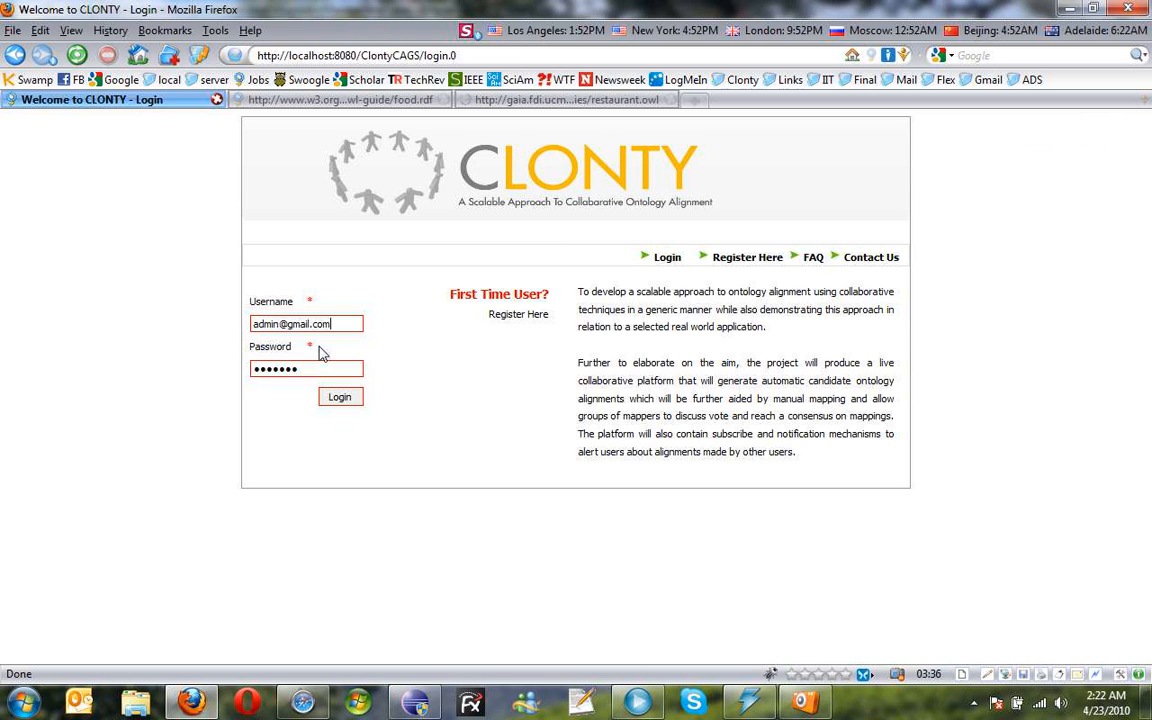
pyautogui.click(339, 396)
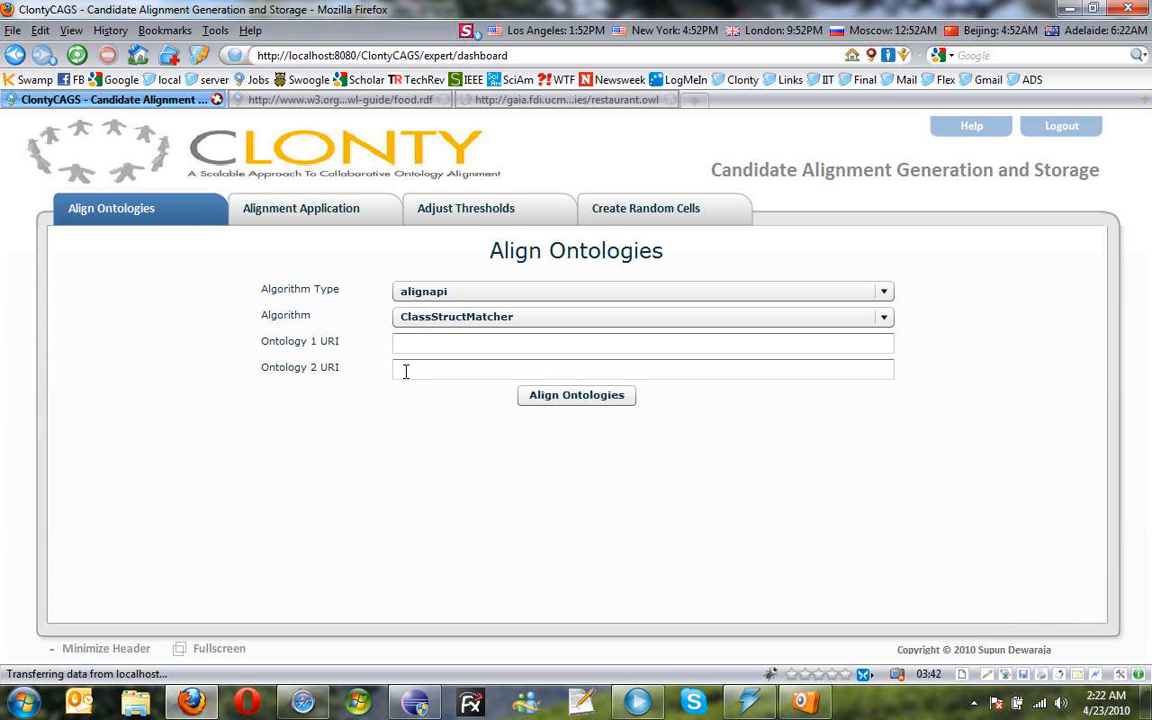
pyautogui.moveTo(411, 400)
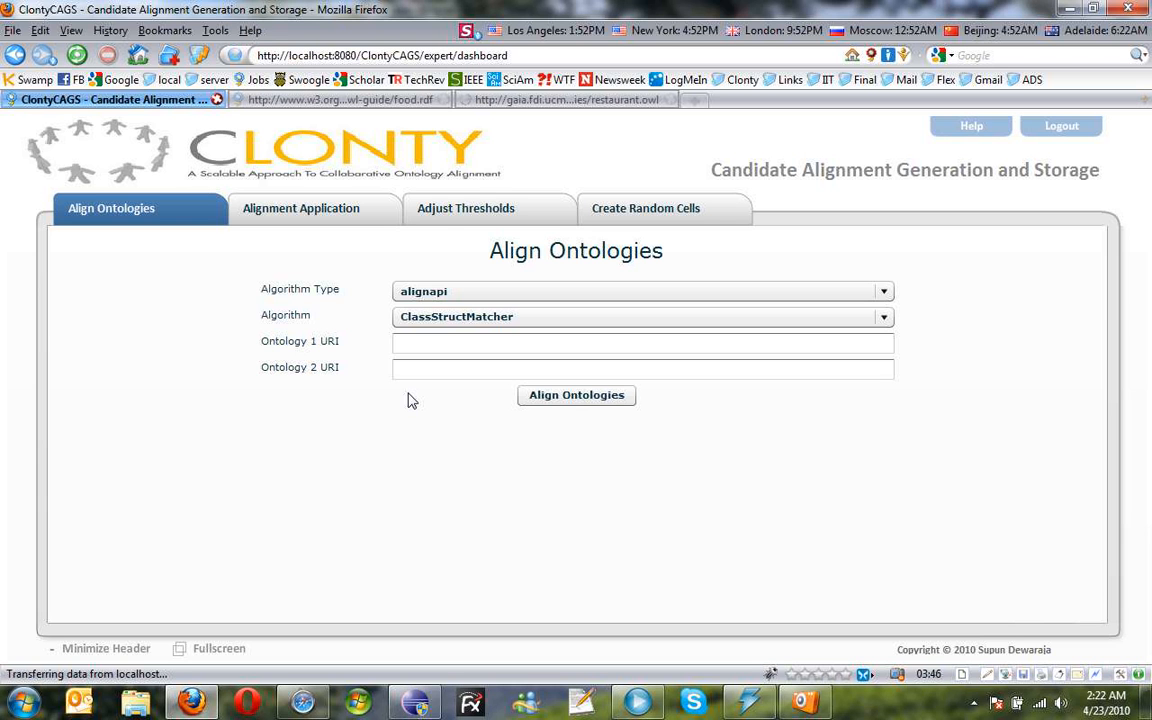
pyautogui.moveTo(452, 222)
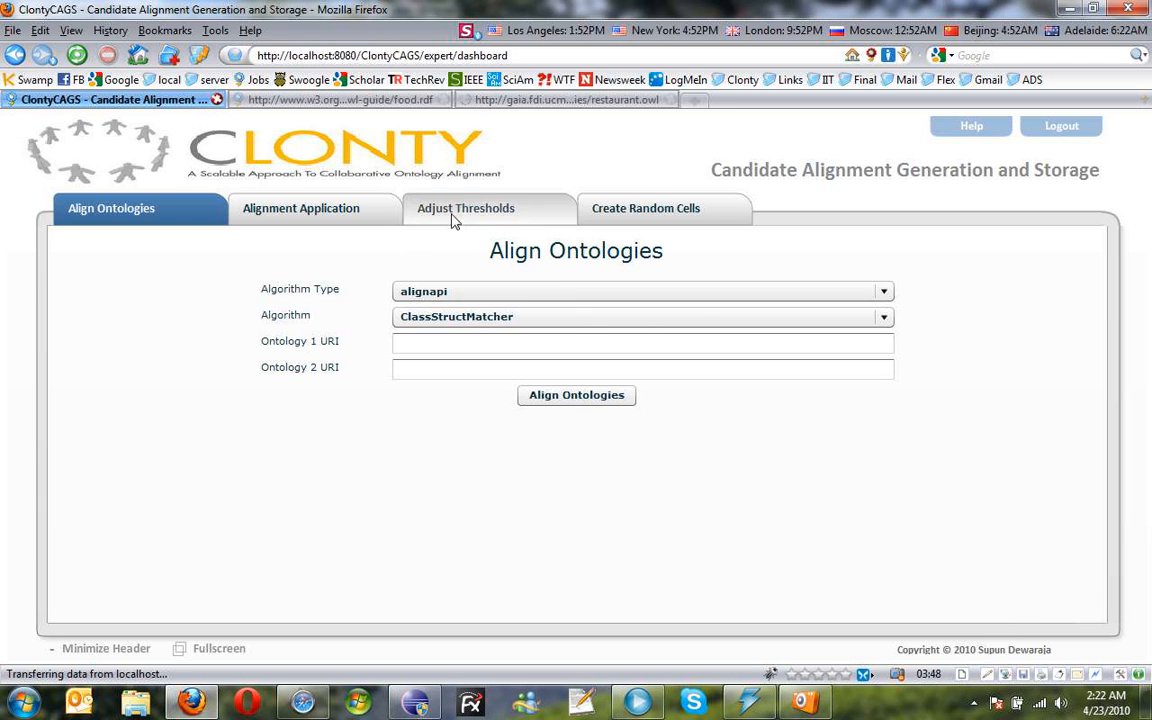
# Try a HammingMatcher threshold of 22 and dismiss the invalid-threshold warning.
pyautogui.click(466, 208)
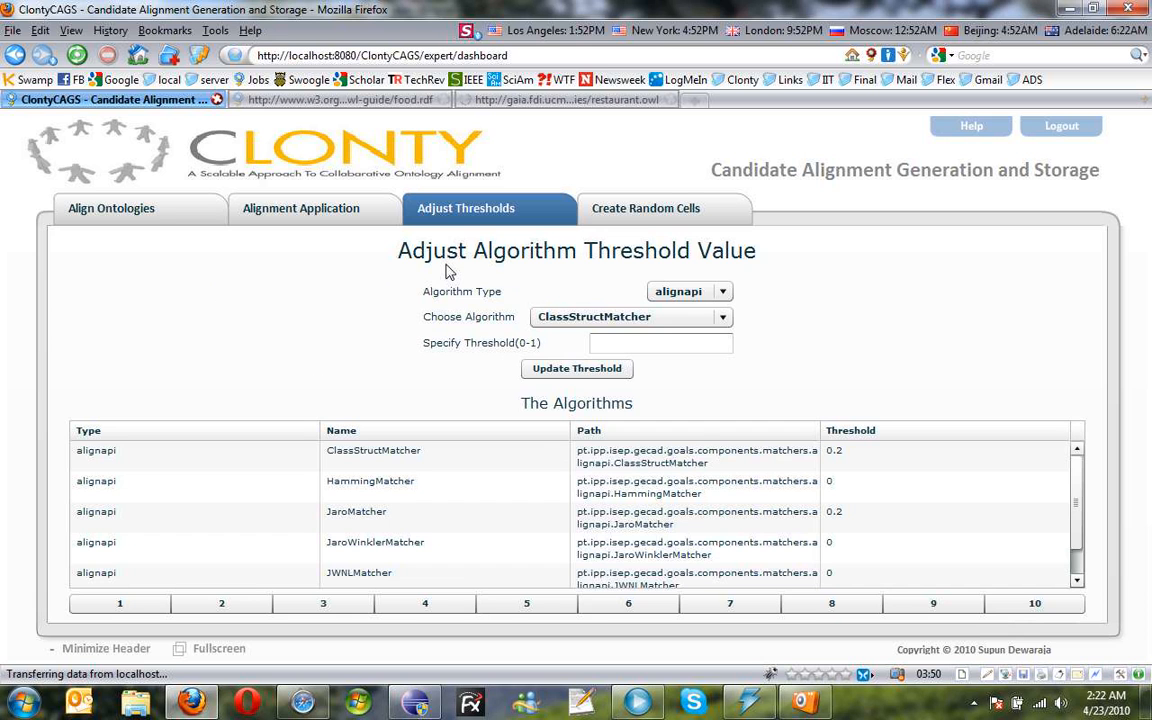
pyautogui.moveTo(487, 274)
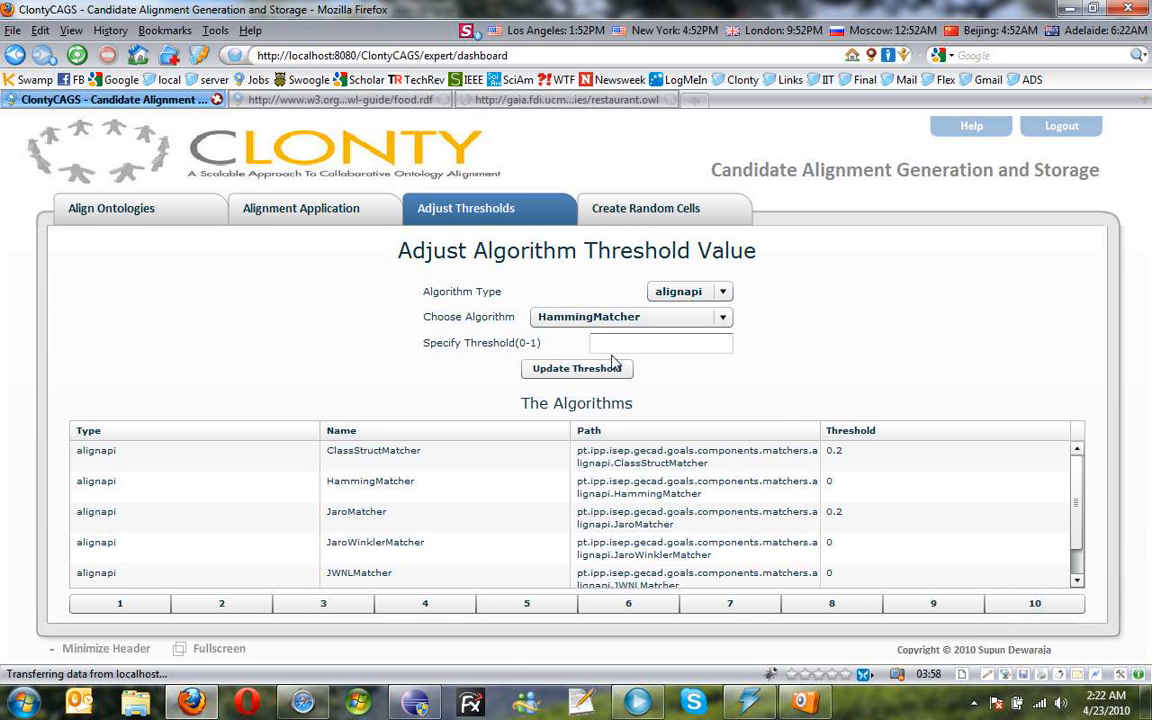
pyautogui.write('0')
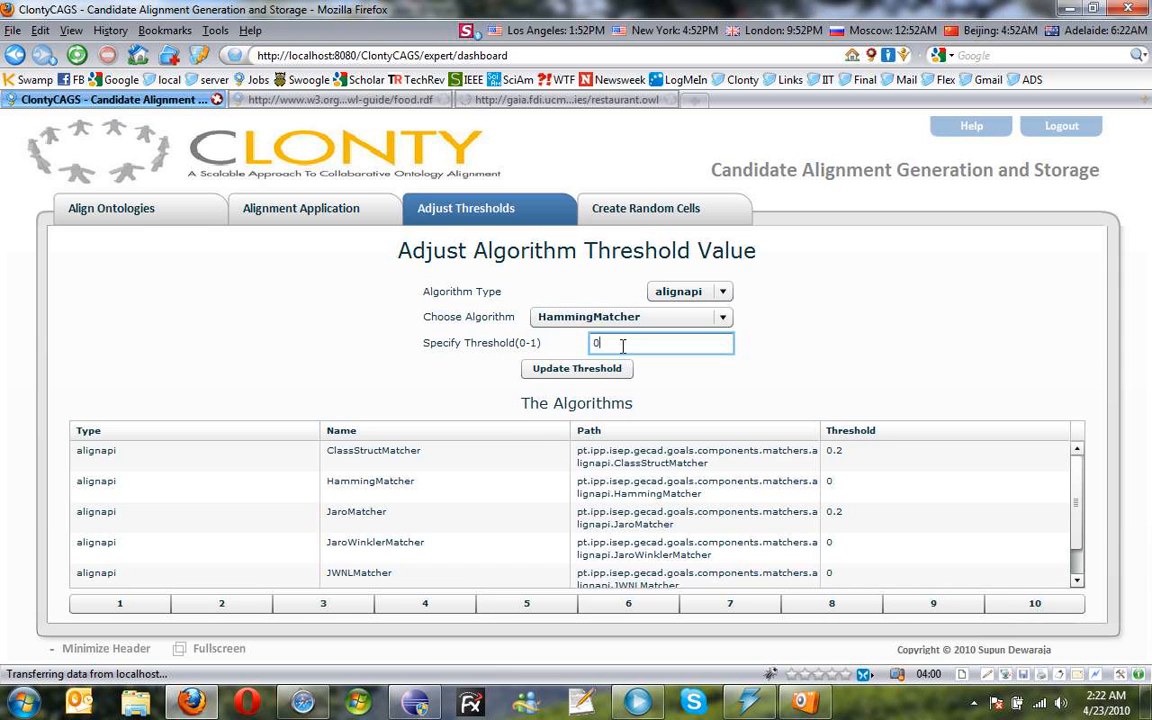
pyautogui.write('22')
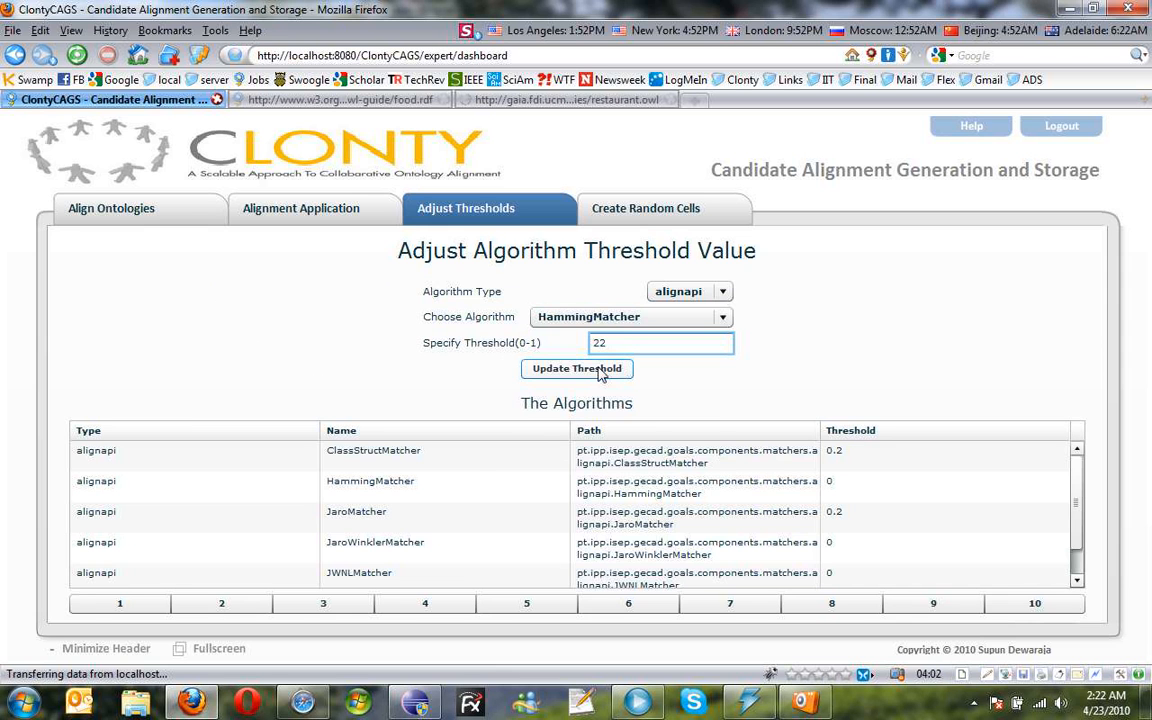
pyautogui.click(576, 369)
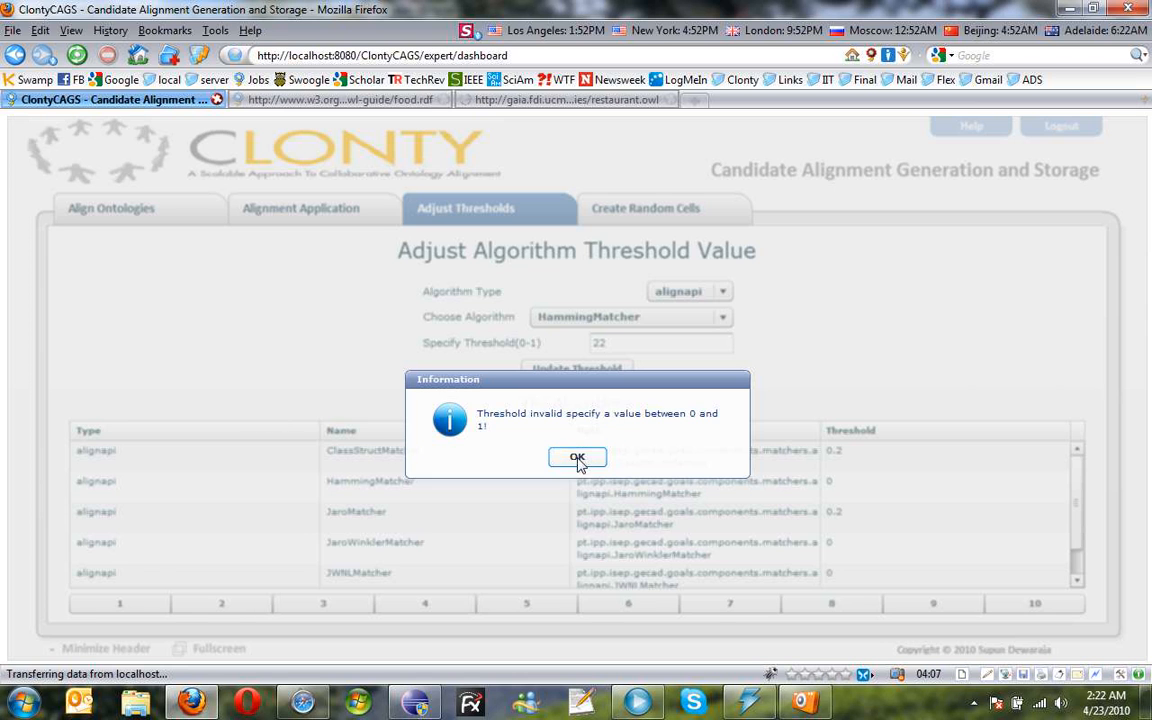
pyautogui.click(577, 457)
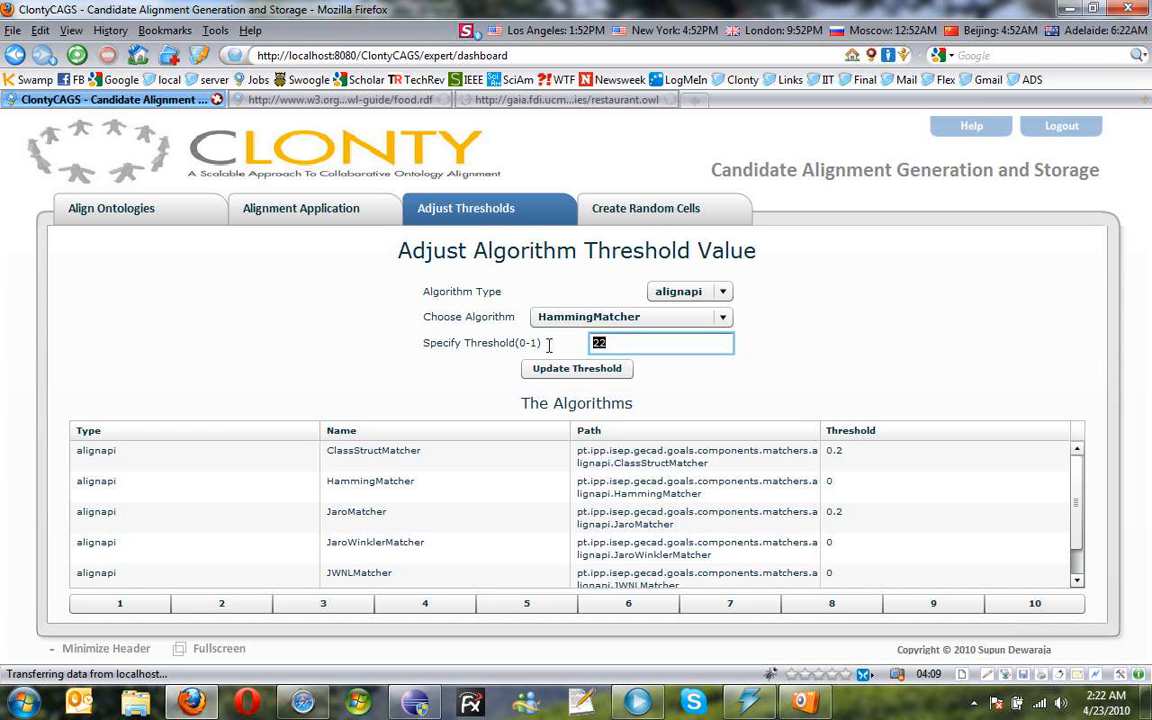
# Save a HammingMatcher threshold of 0.5 and acknowledge the update.
pyautogui.write('0.')
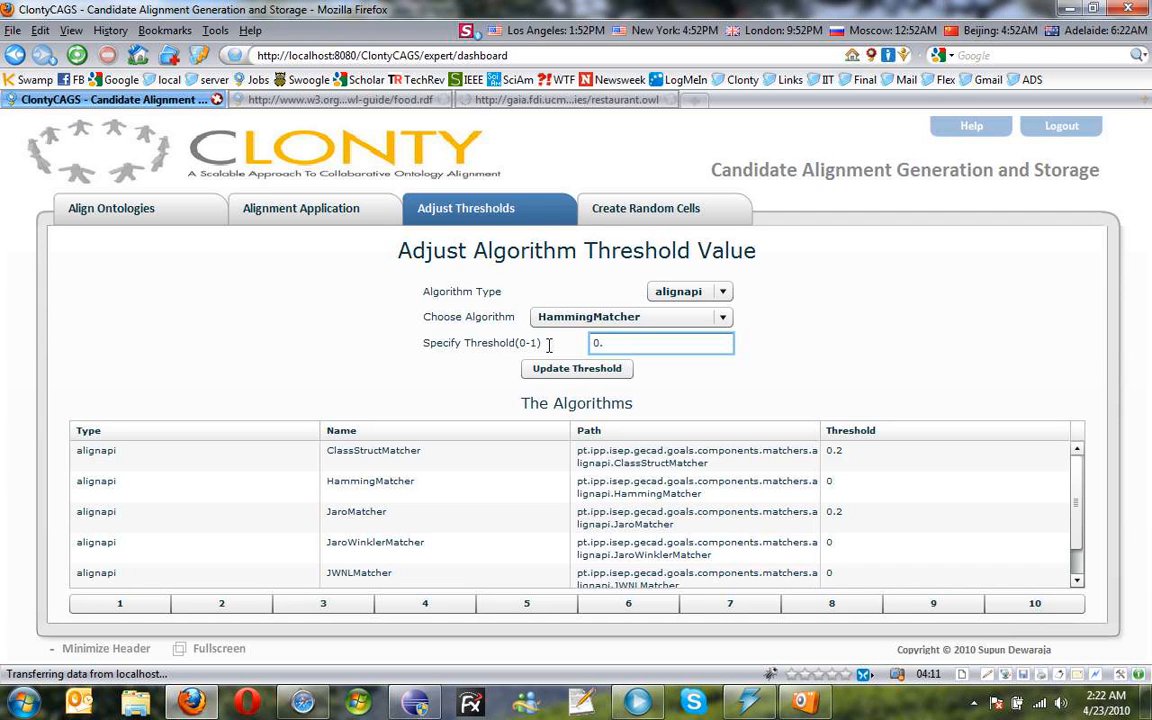
pyautogui.click(576, 369)
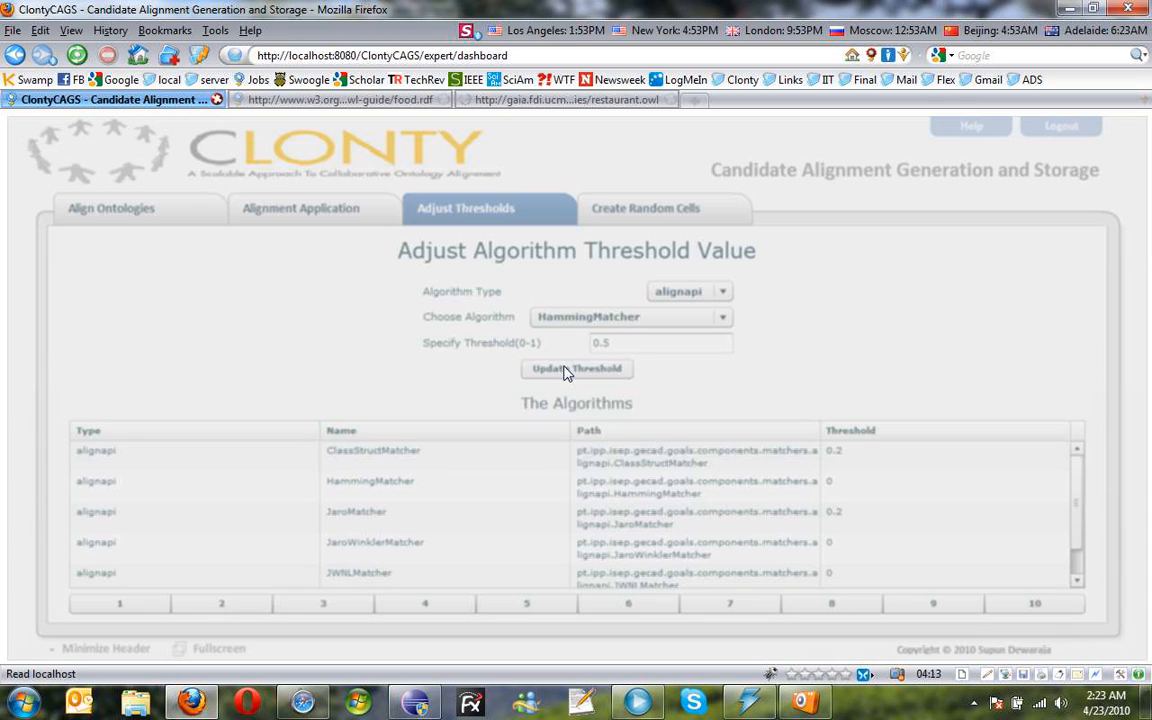
pyautogui.click(576, 369)
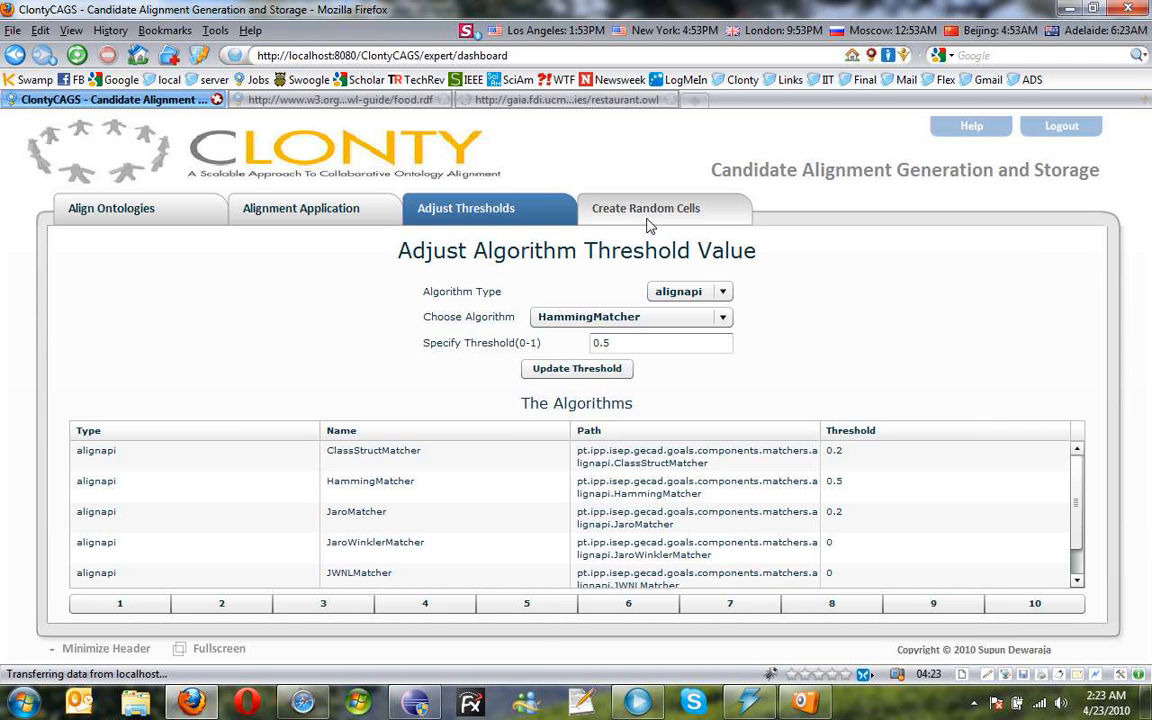
# Switch to the Create Random Cells tab.
pyautogui.click(648, 208)
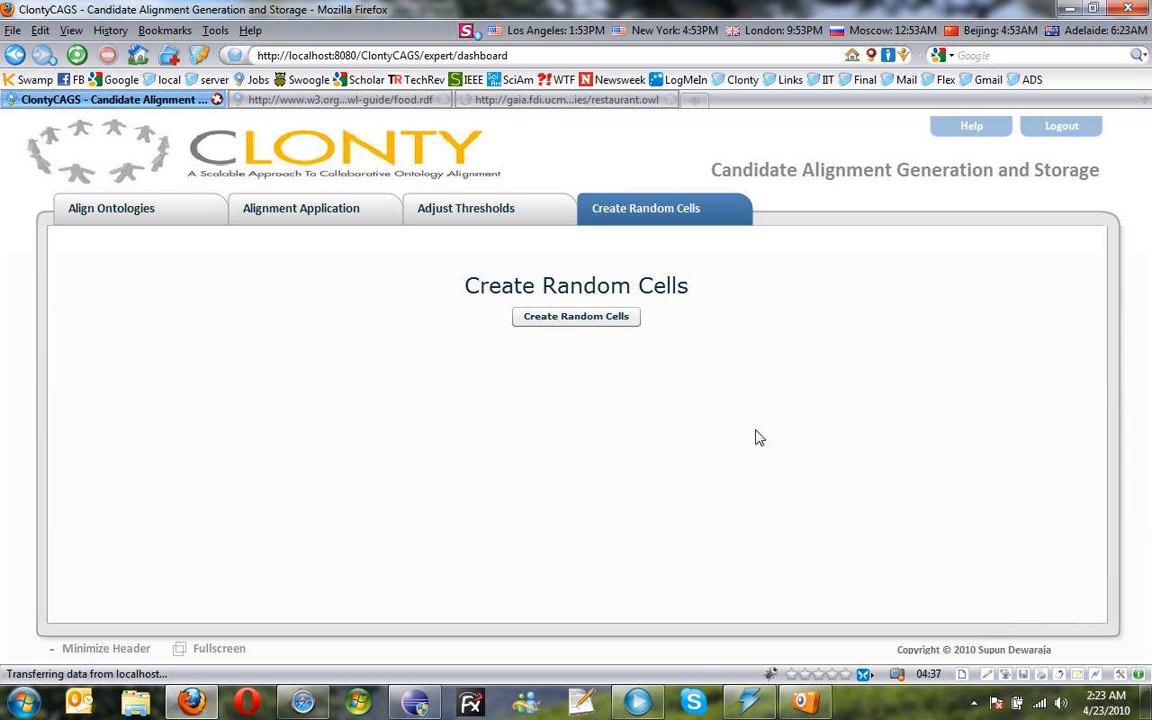
pyautogui.moveTo(900, 675)
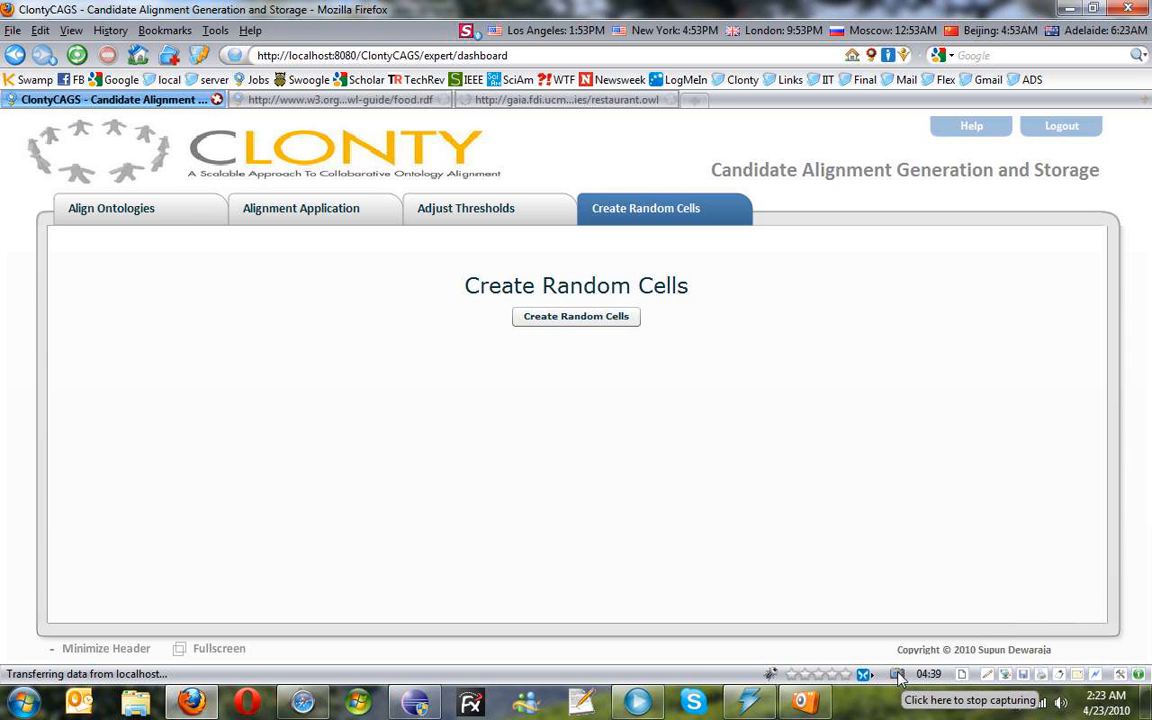